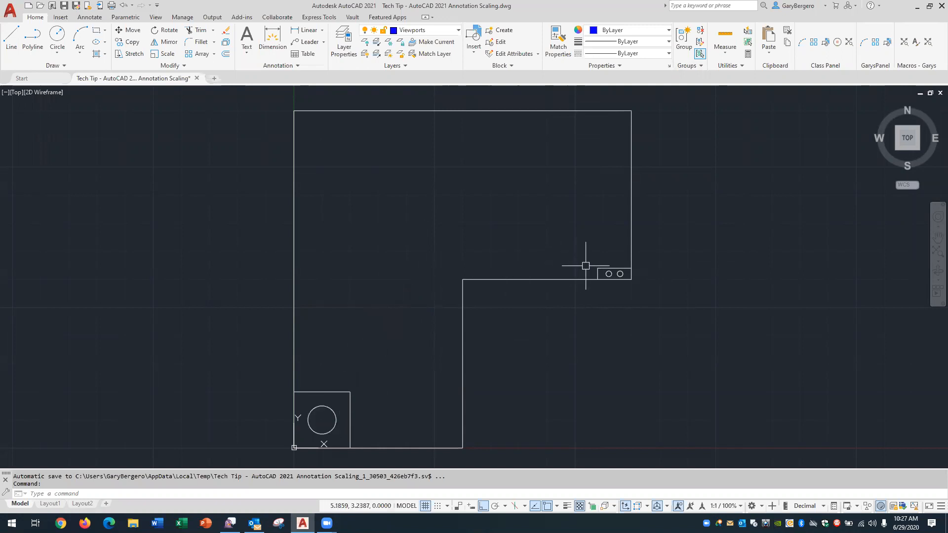
mouse_move(569, 262)
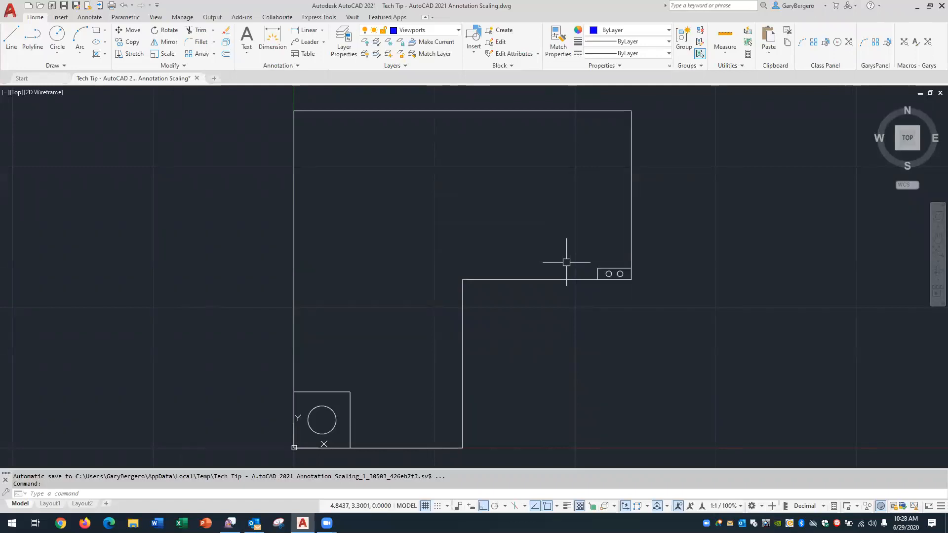
mouse_move(394, 247)
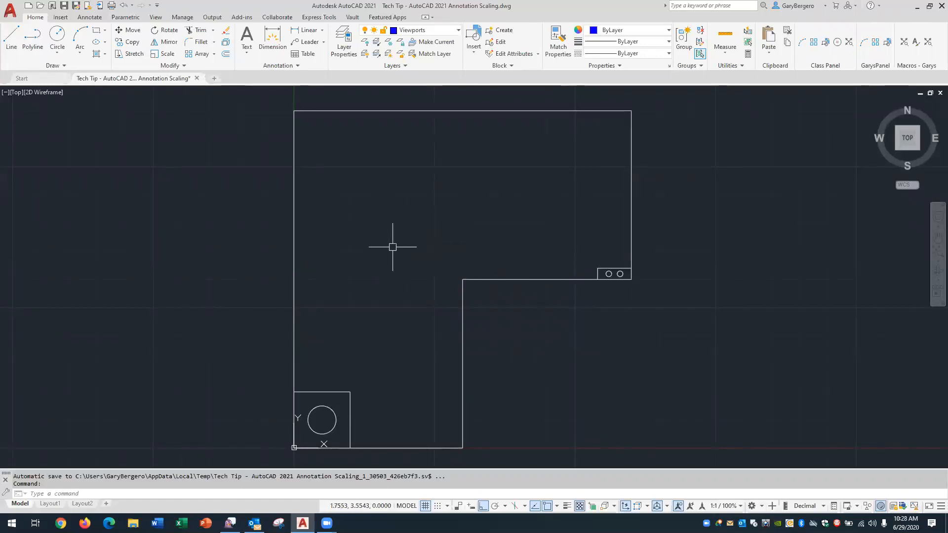
mouse_move(355, 408)
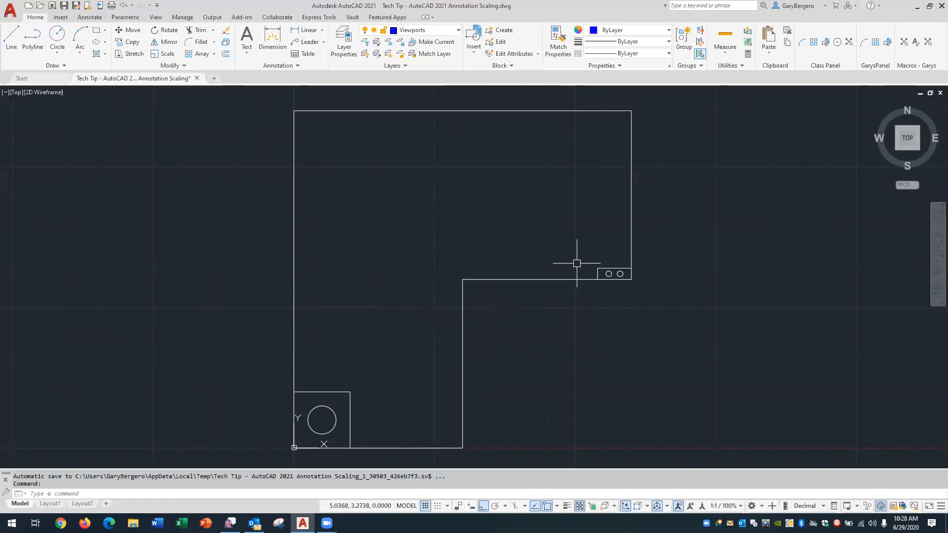
mouse_move(567, 241)
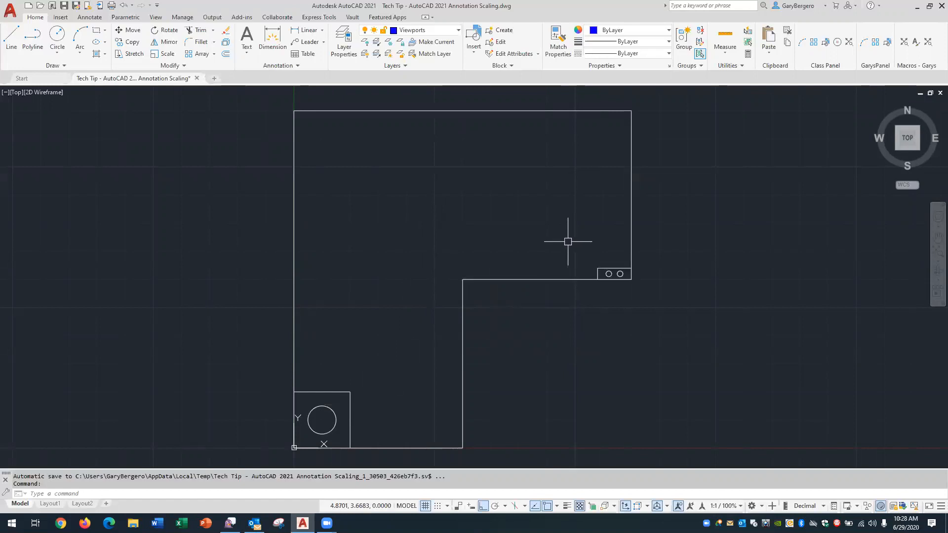
mouse_move(501, 241)
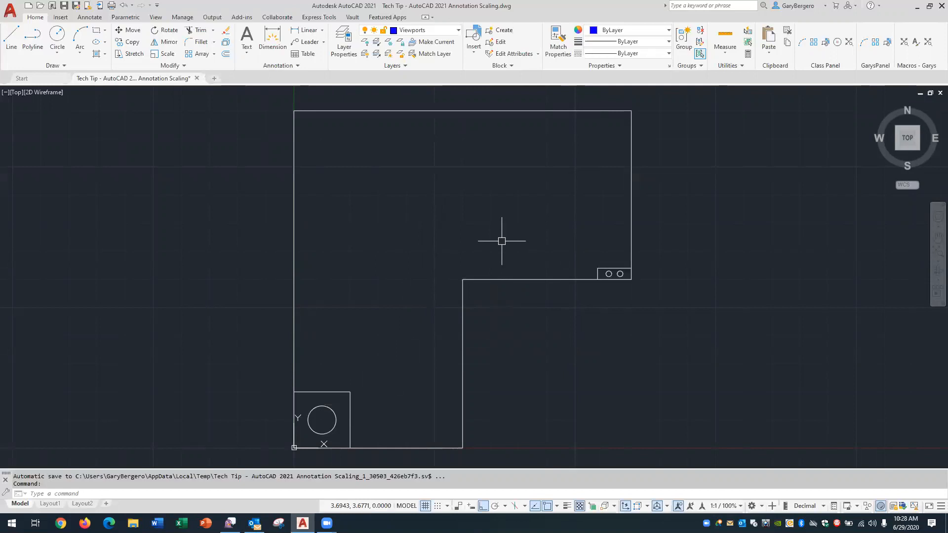
mouse_move(242, 292)
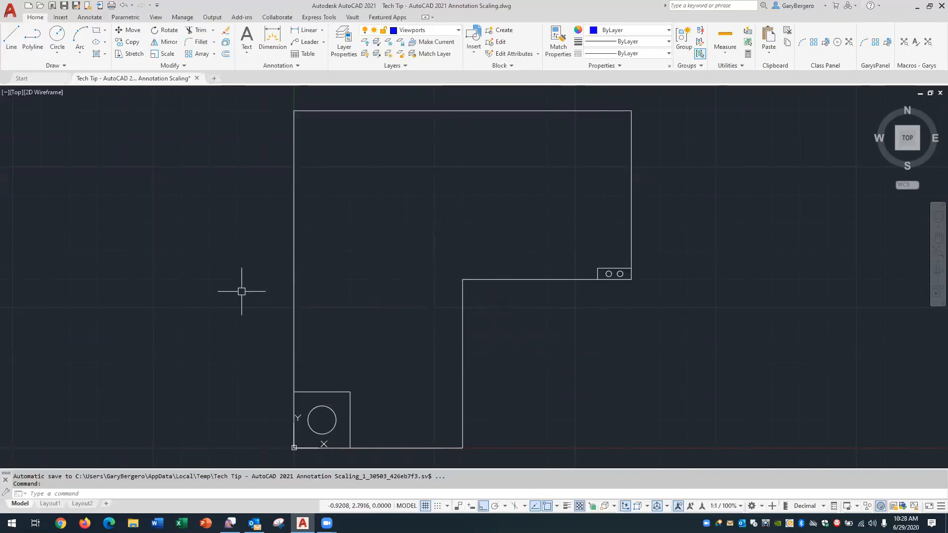
mouse_move(49, 503)
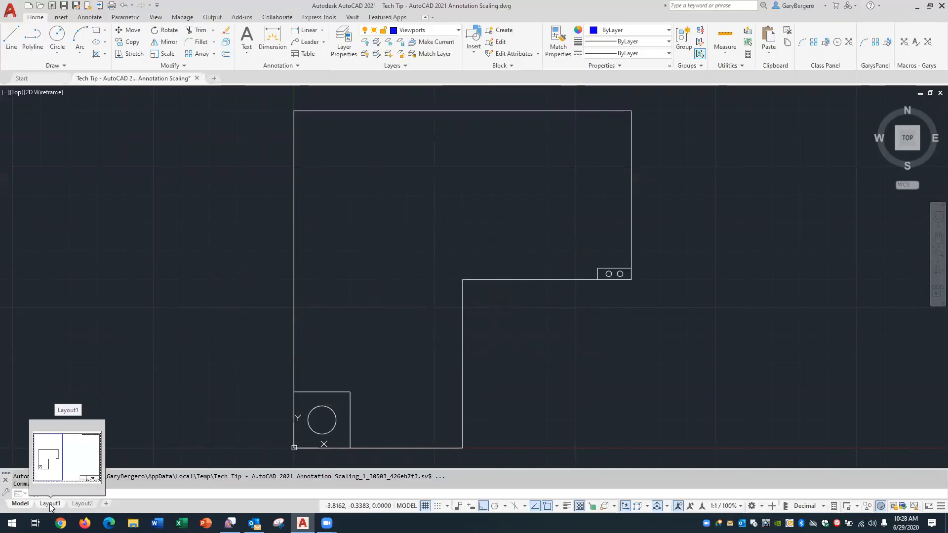
Switch from the model tab to Layout1 paper space.
click(49, 503)
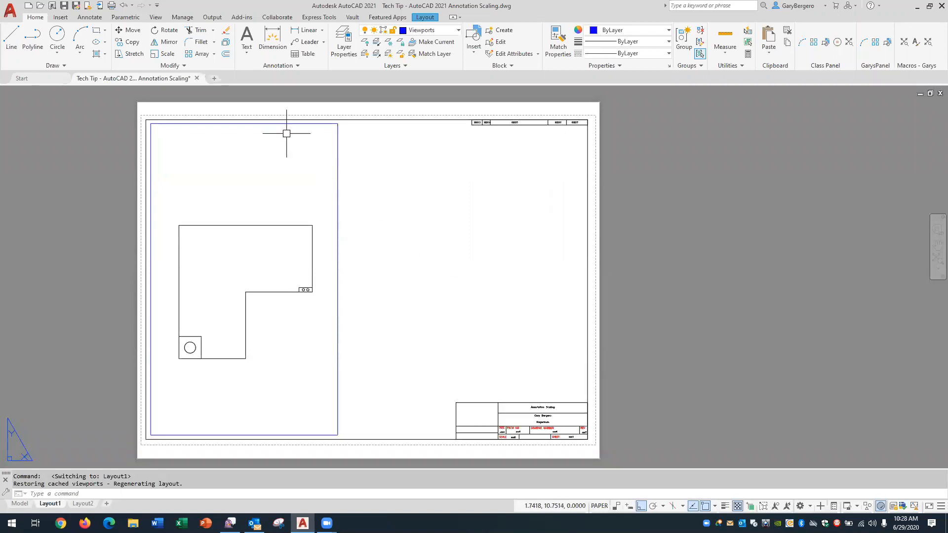
mouse_move(336, 244)
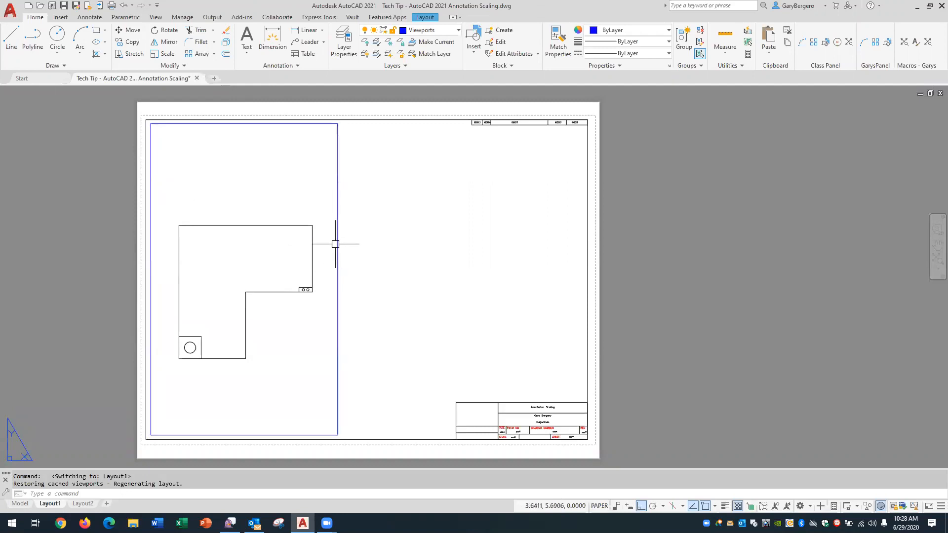
mouse_move(344, 231)
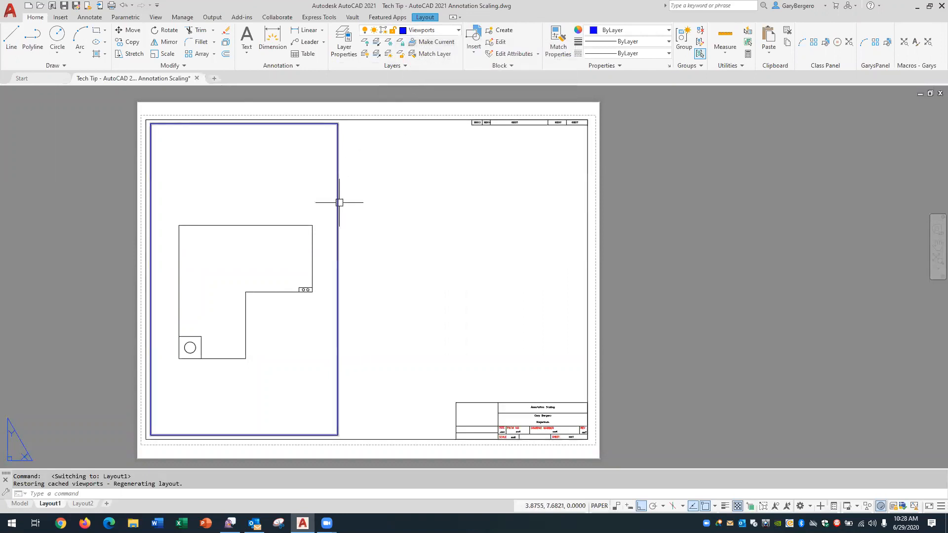
mouse_move(357, 207)
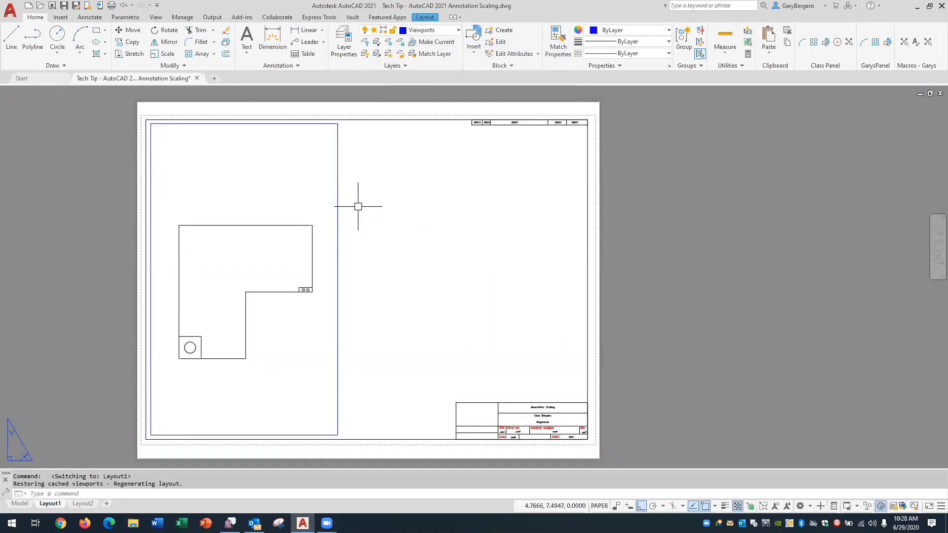
mouse_move(364, 200)
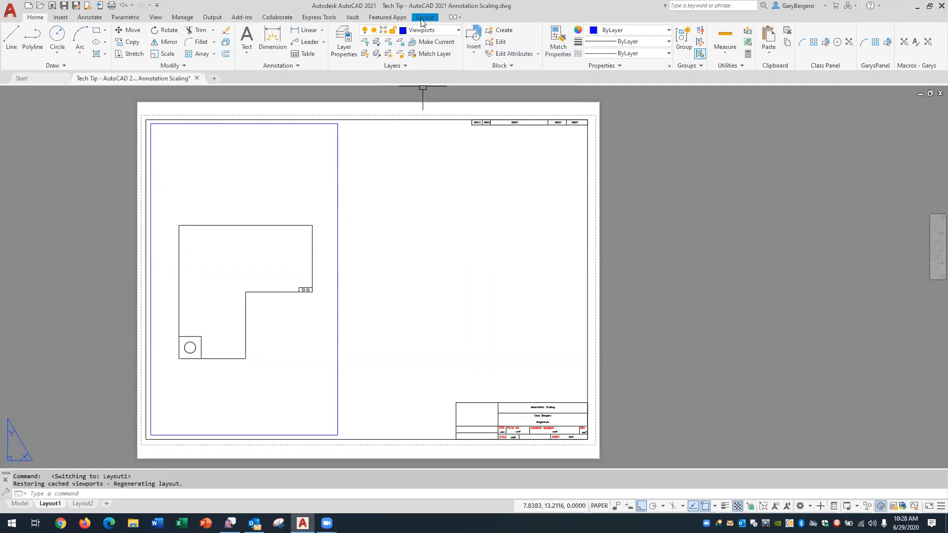
Create a rectangular viewport in the sheet's upper-right area using the Layout viewport tools.
click(425, 16)
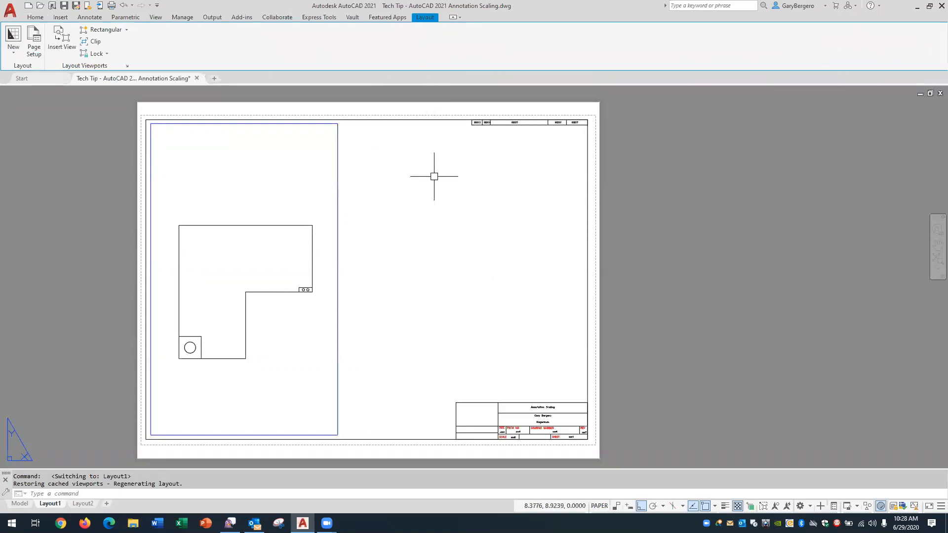
mouse_move(413, 175)
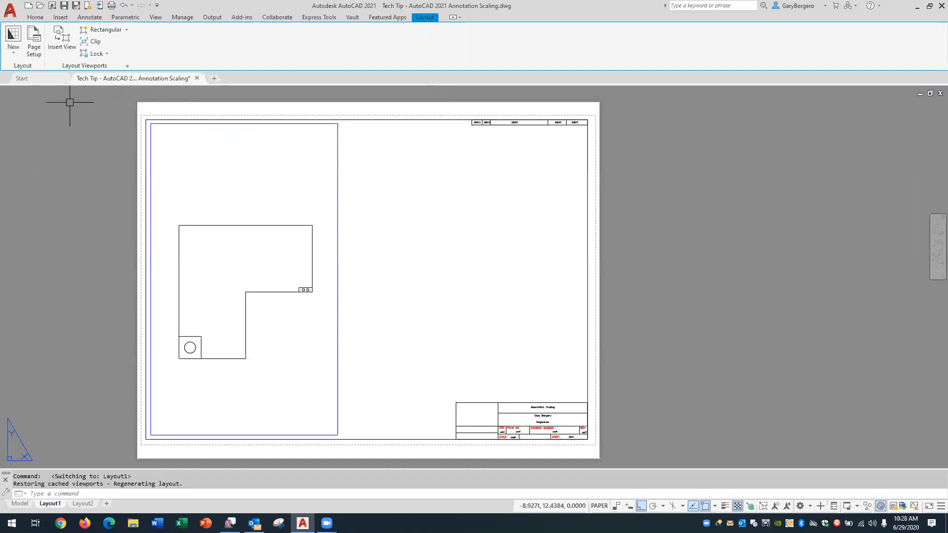
mouse_move(106, 30)
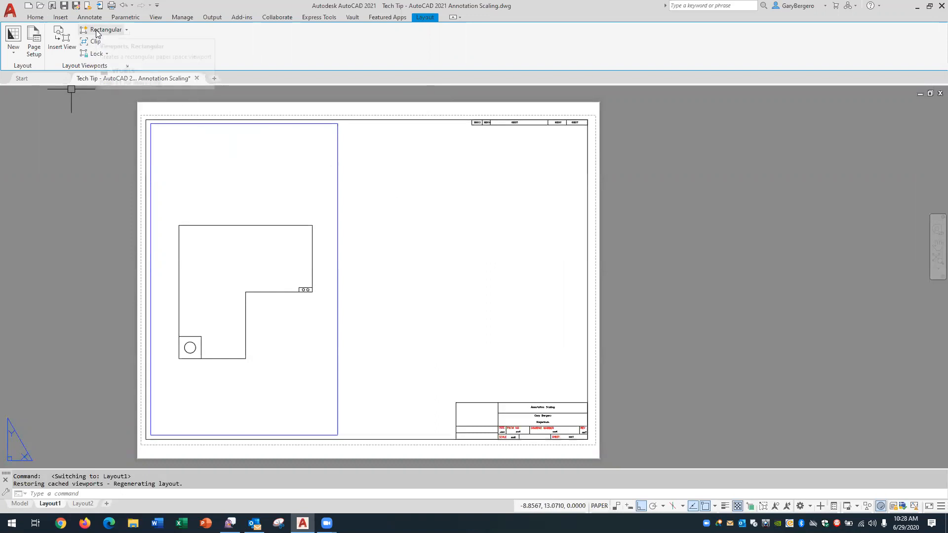
click(106, 30)
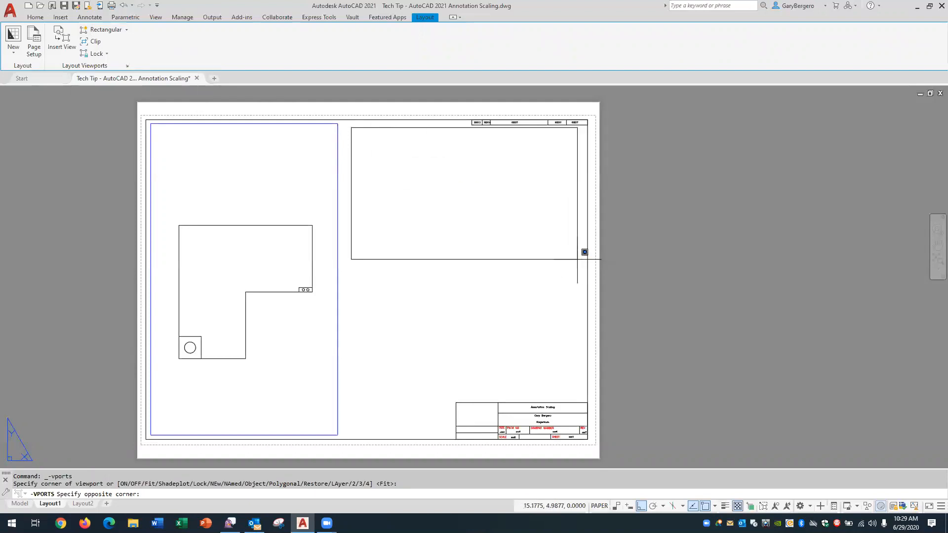
click(442, 269)
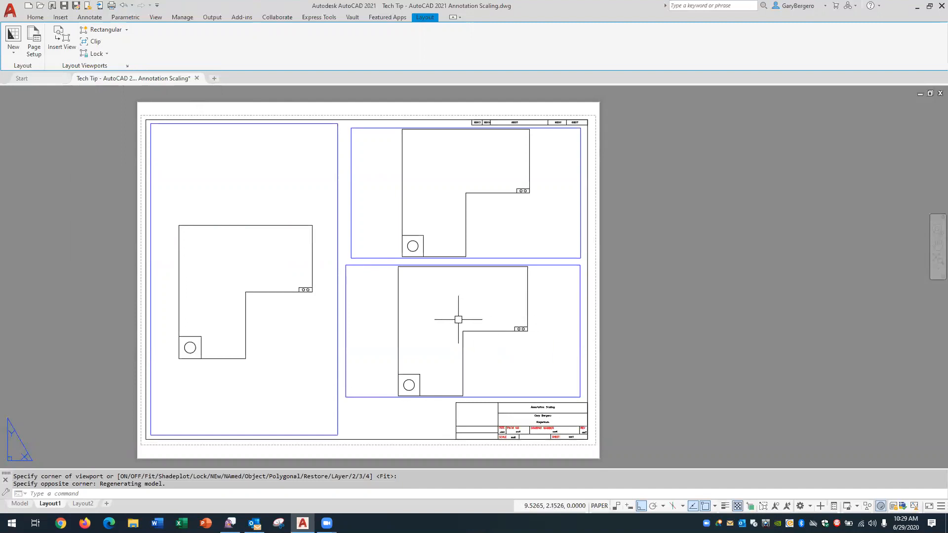
mouse_move(420, 225)
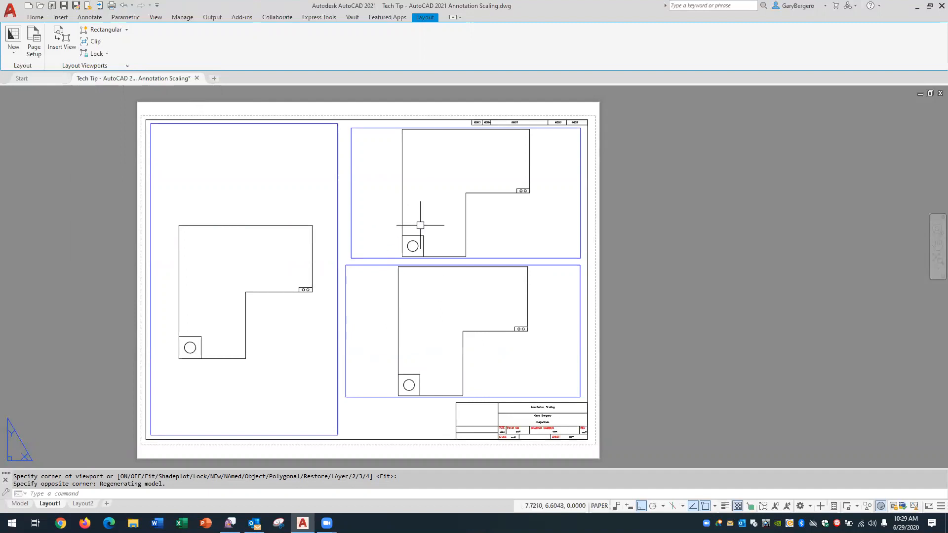
mouse_move(229, 268)
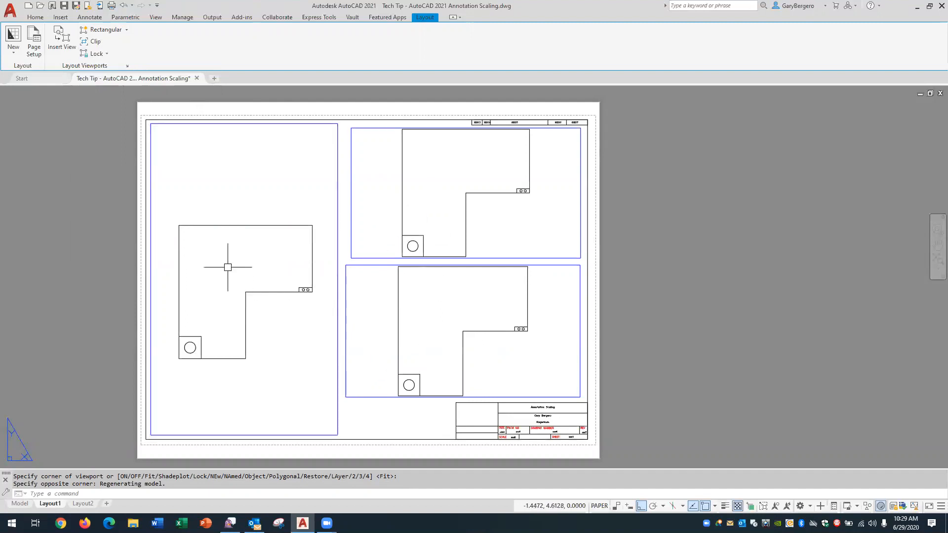
mouse_move(239, 269)
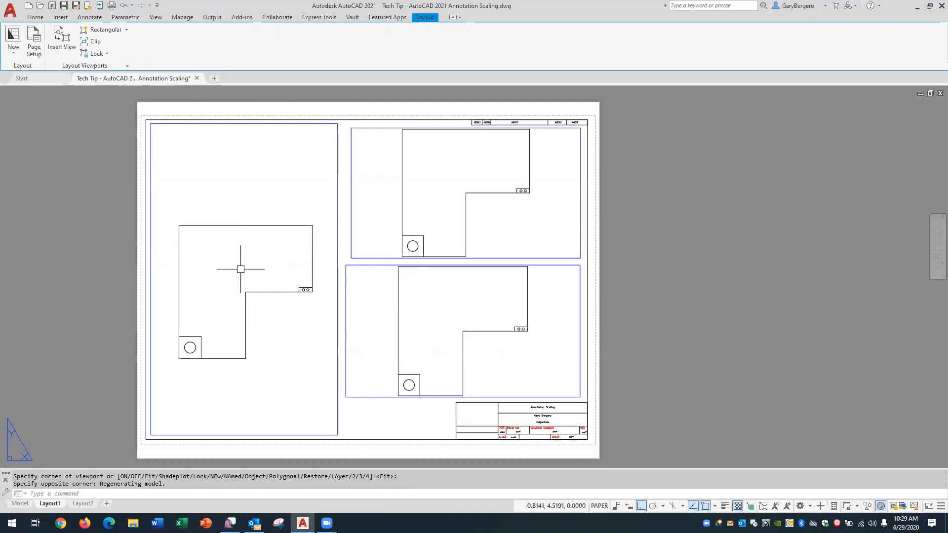
Activate model space inside the tall left viewport.
double_click(242, 273)
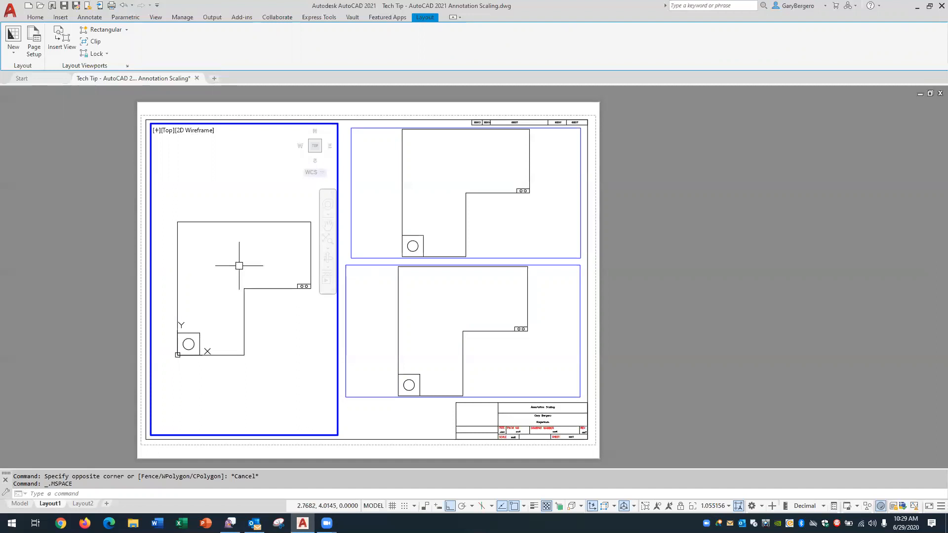
mouse_move(240, 267)
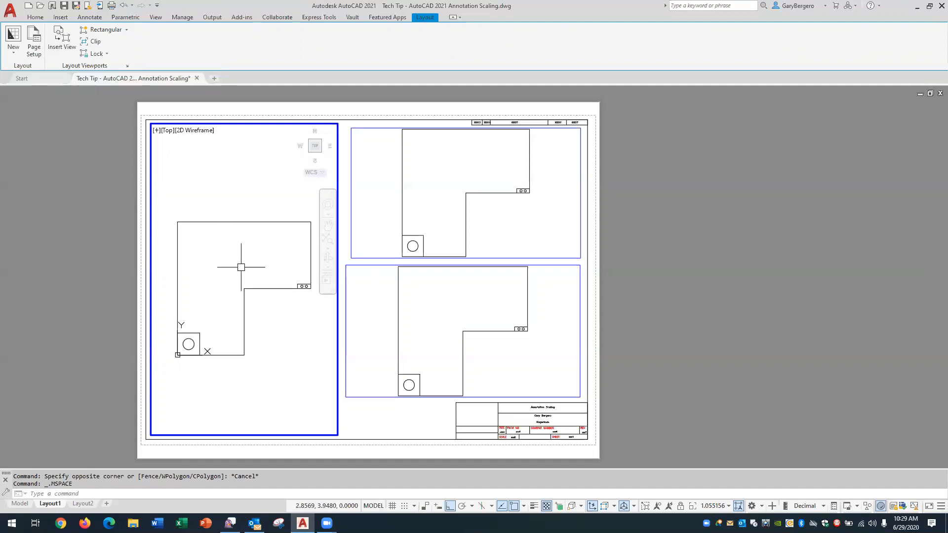
mouse_move(237, 268)
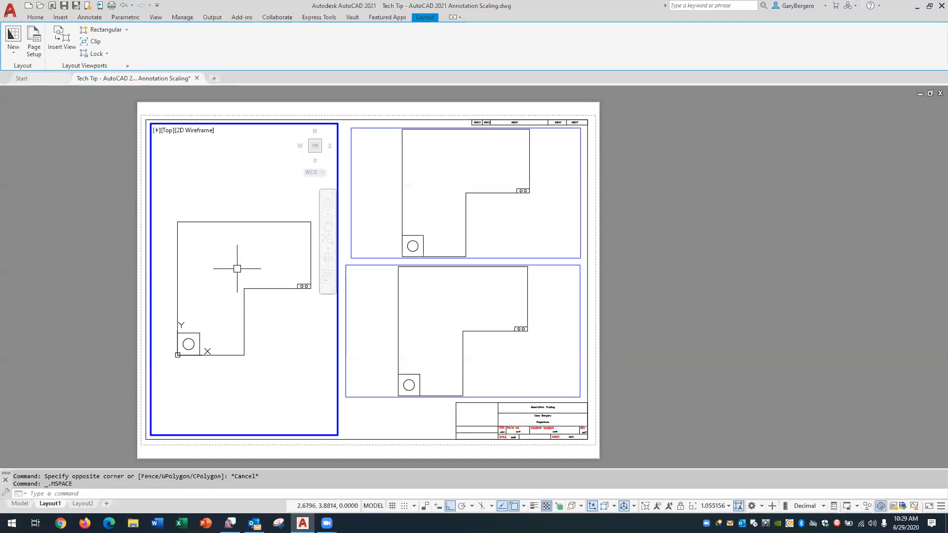
mouse_move(453, 193)
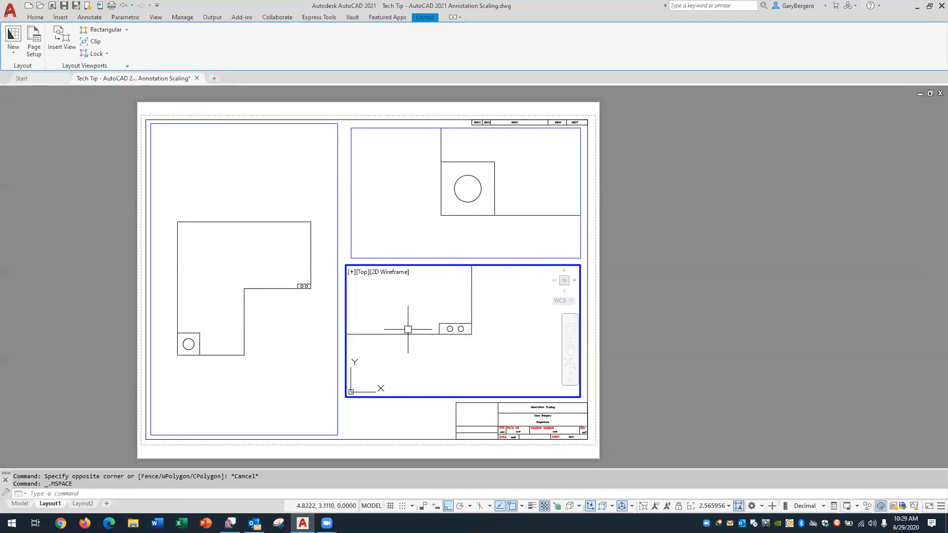
mouse_move(289, 330)
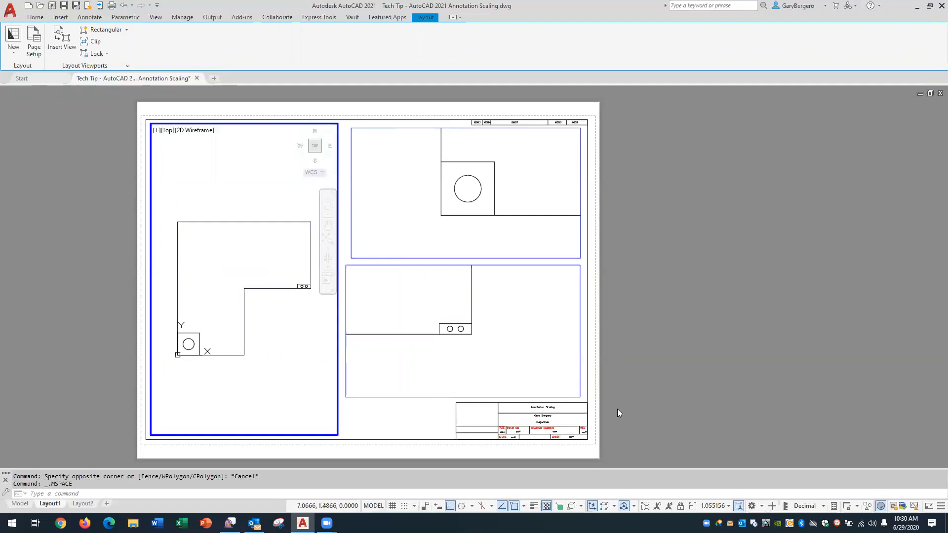
mouse_move(715, 506)
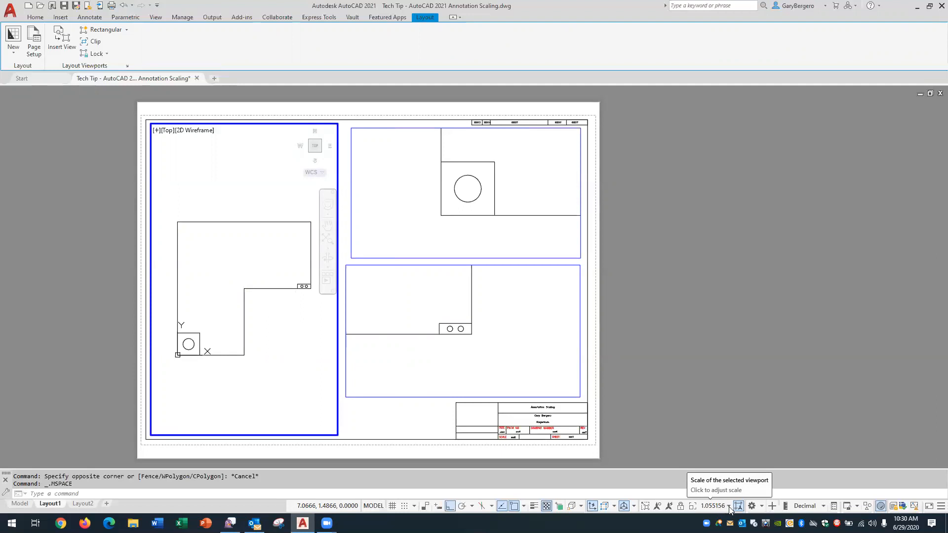
Set the tall left viewport's scale to 1:1 from the status-bar scale list.
click(738, 506)
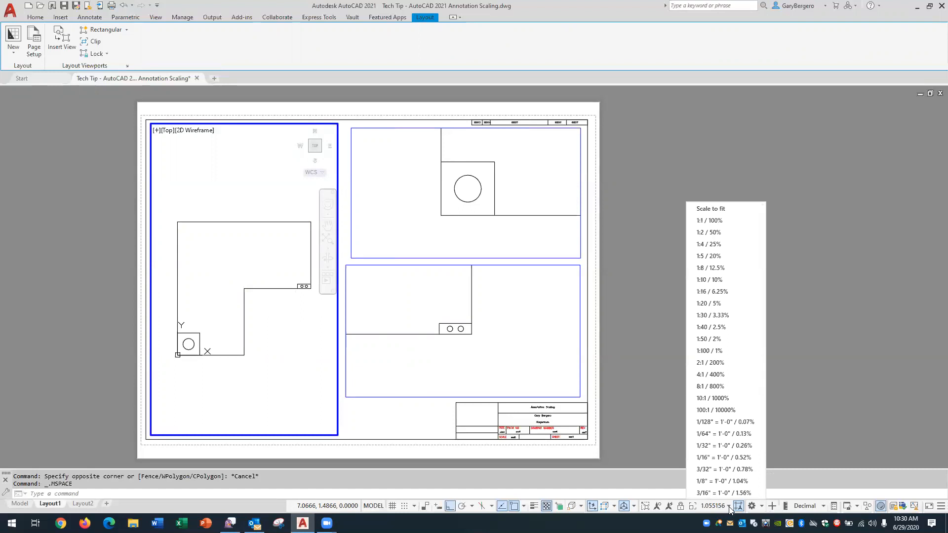
mouse_move(710, 221)
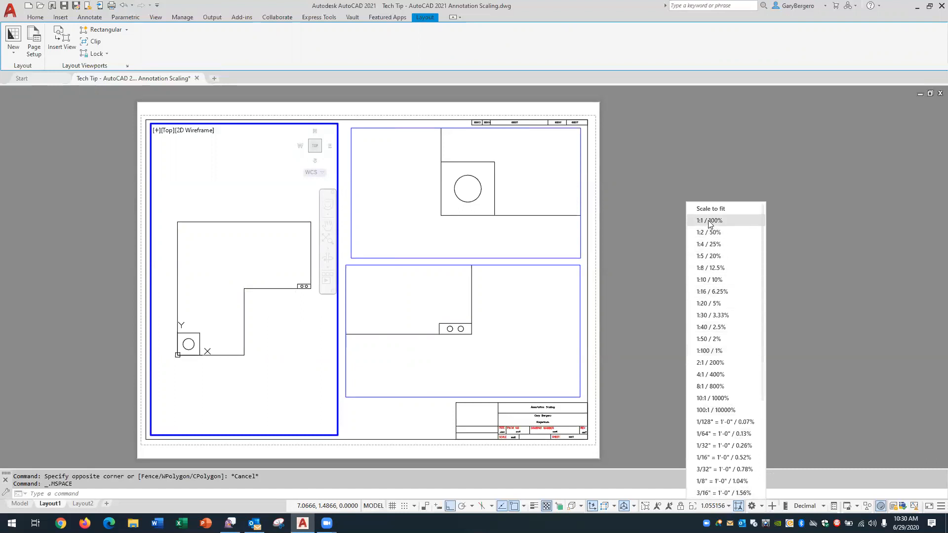
click(708, 220)
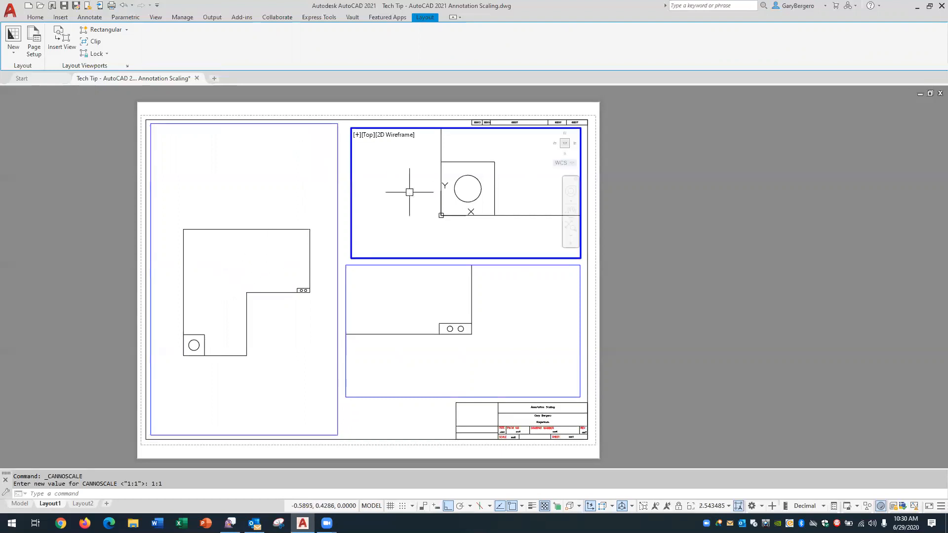
mouse_move(406, 195)
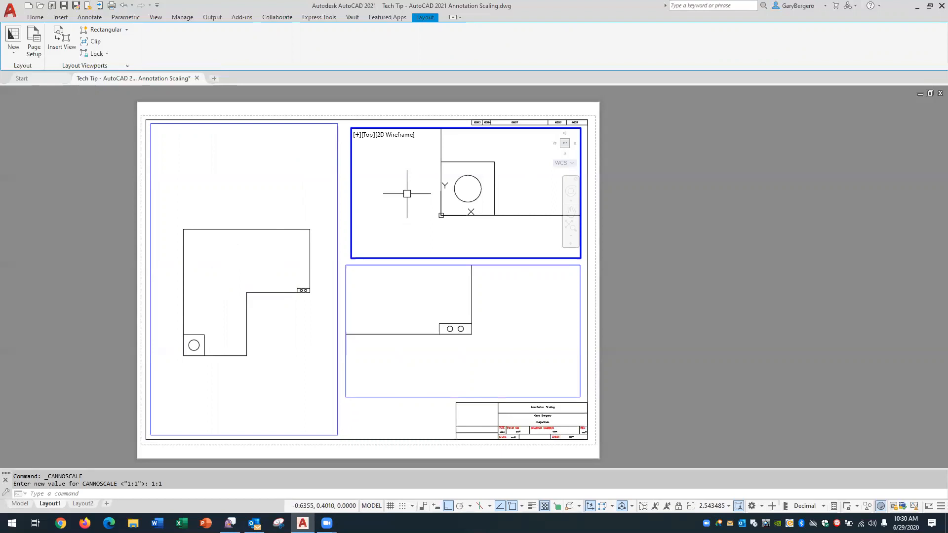
mouse_move(739, 483)
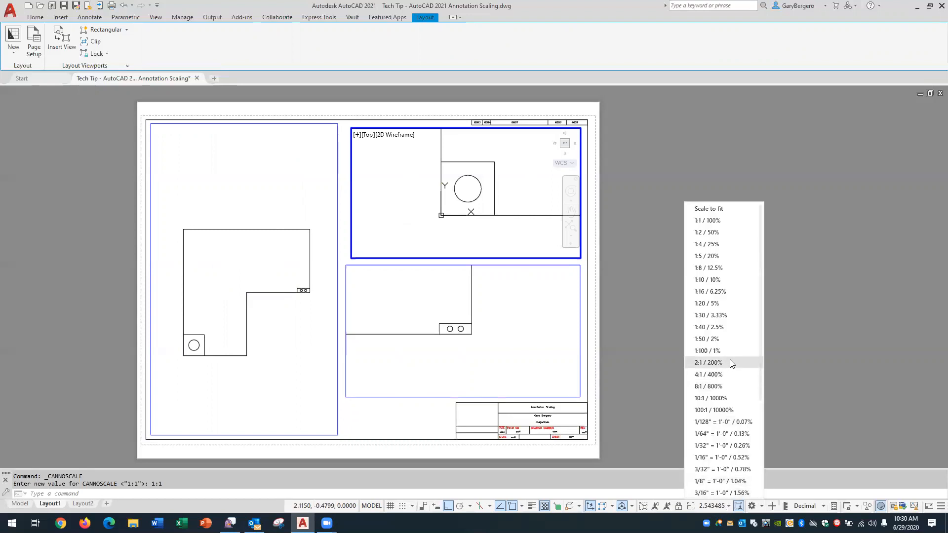
Set the upper-right viewport's scale to 2:1.
click(708, 362)
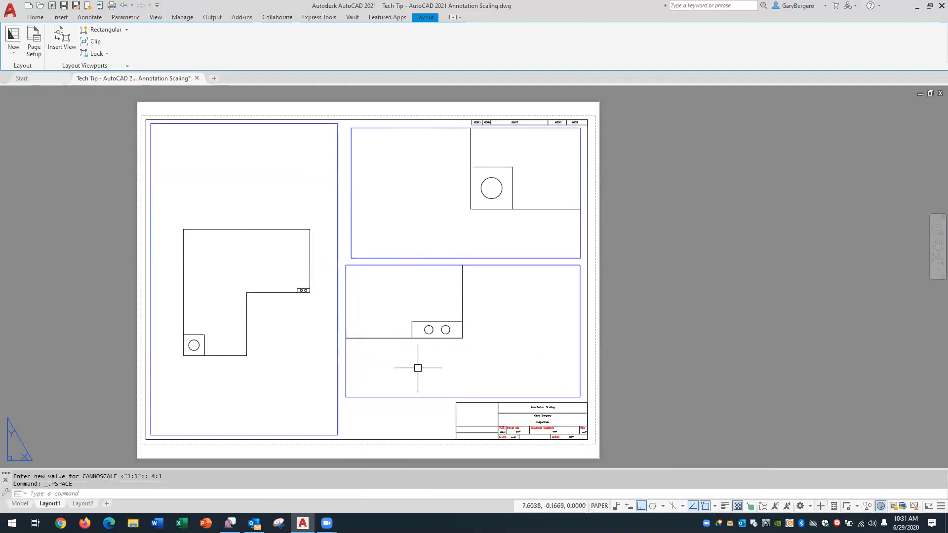
mouse_move(375, 320)
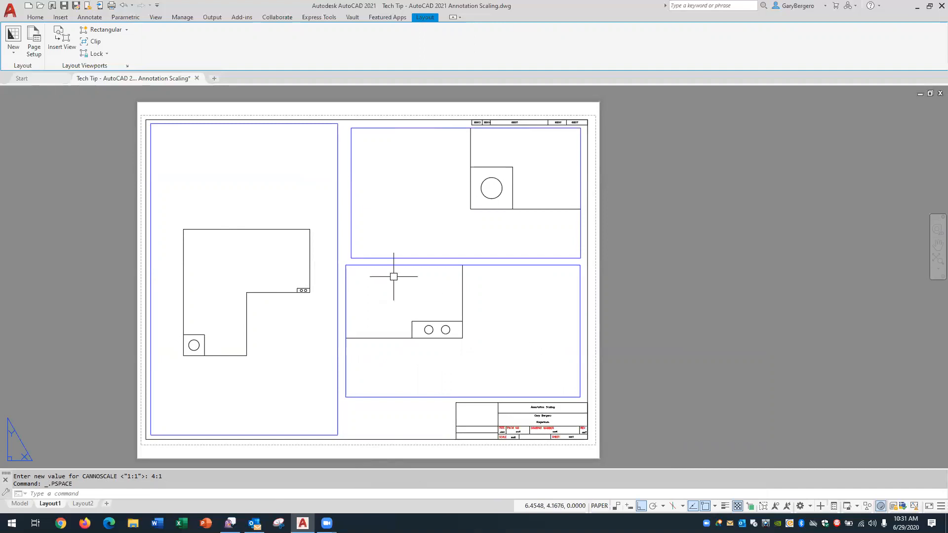
Open the Home tab layer list to choose the red Dimensions layer.
click(35, 17)
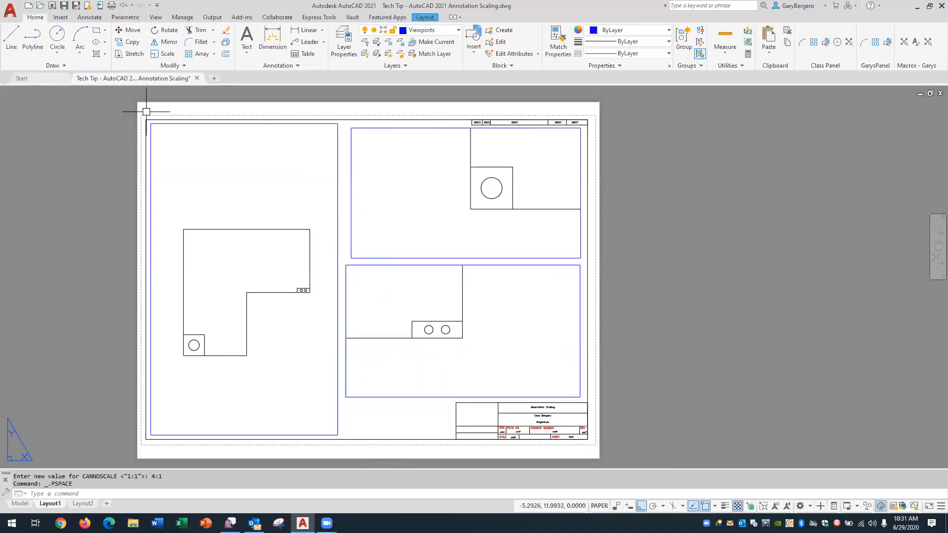
click(458, 31)
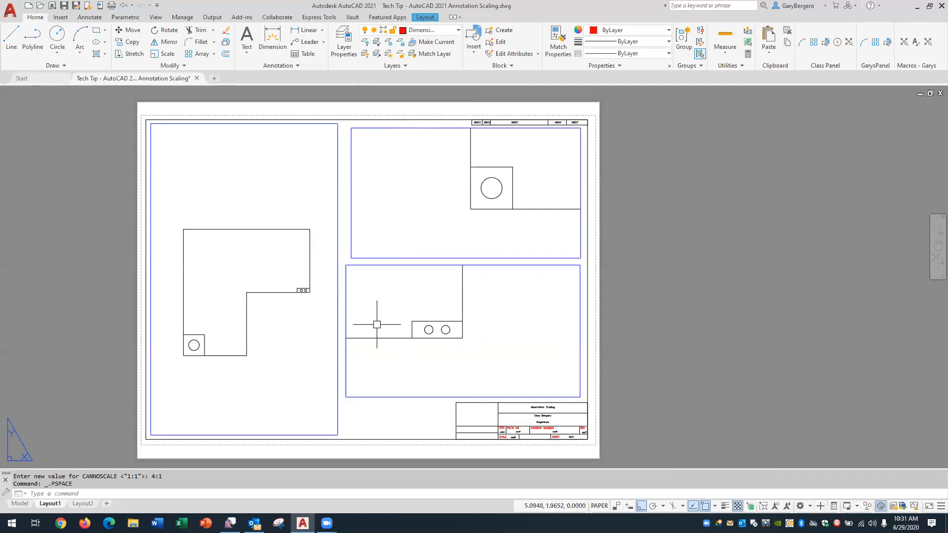
mouse_move(285, 328)
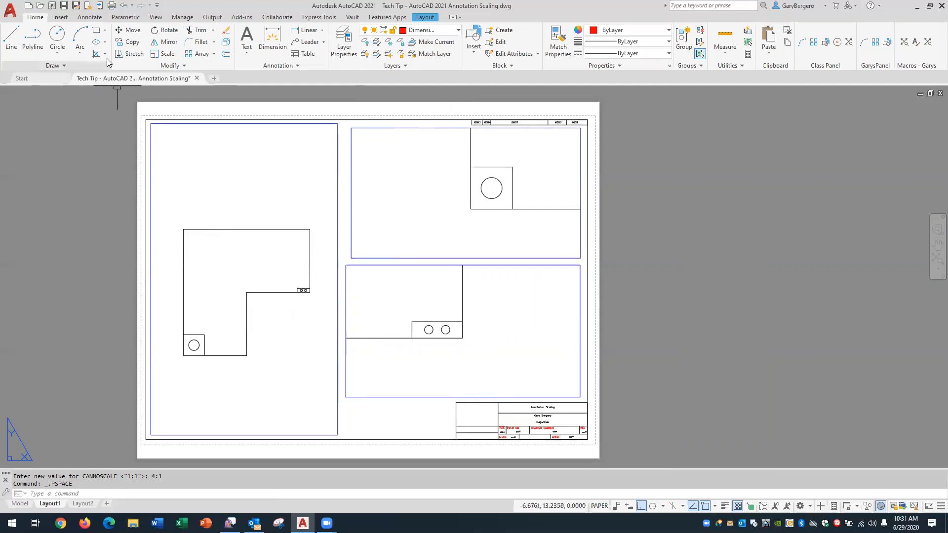
Bring up the Annotate ribbon with its dimension tools.
click(89, 16)
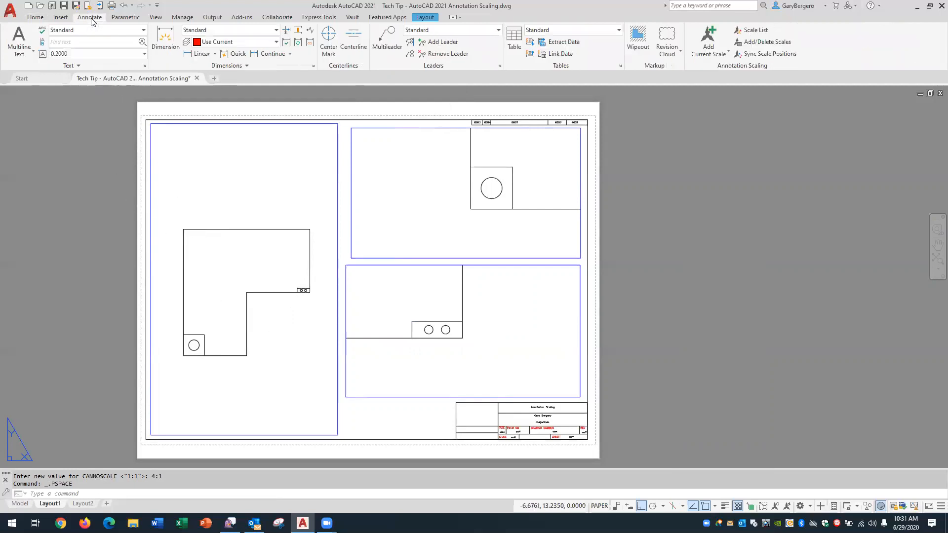
mouse_move(100, 143)
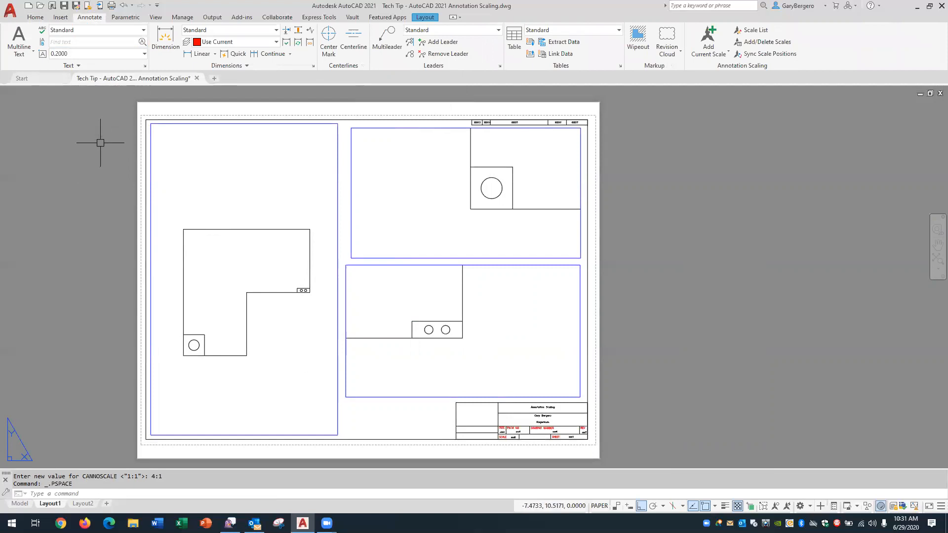
mouse_move(97, 144)
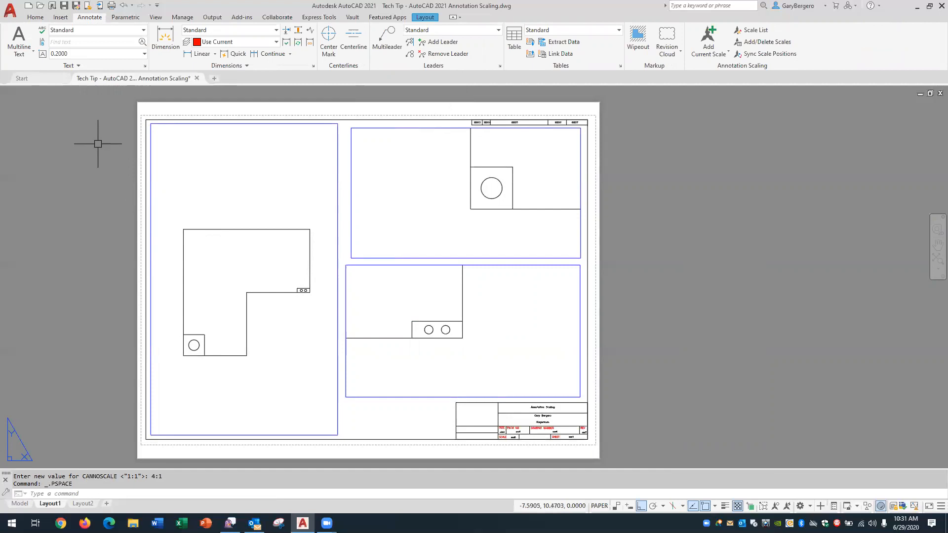
mouse_move(98, 127)
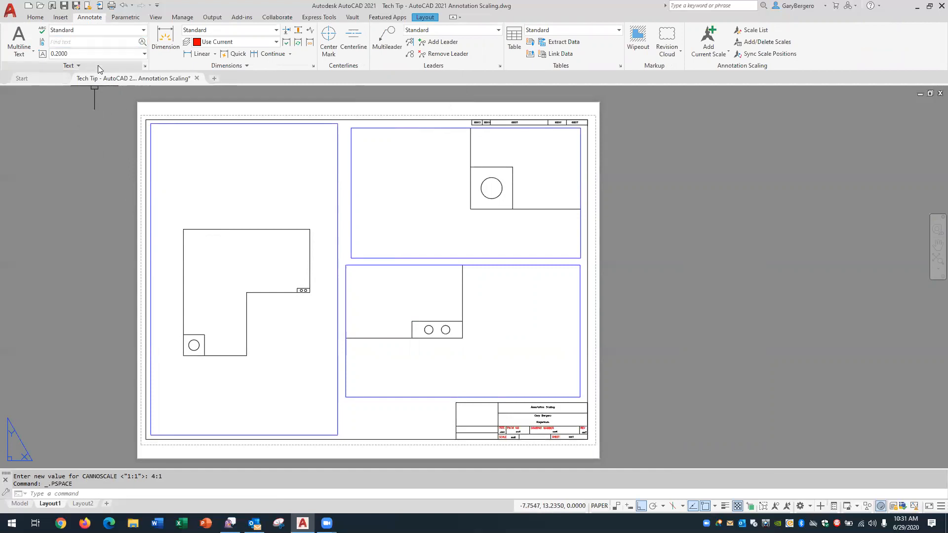
mouse_move(145, 66)
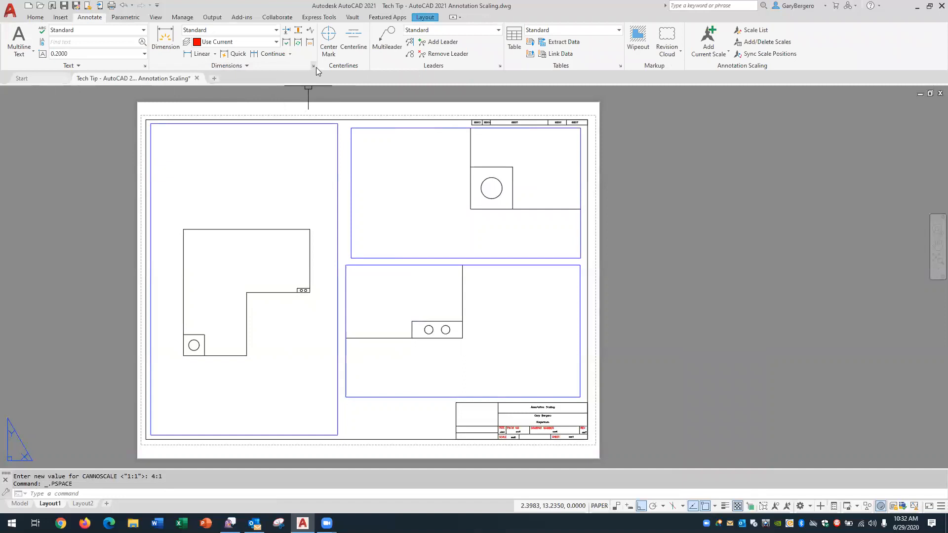
mouse_move(314, 65)
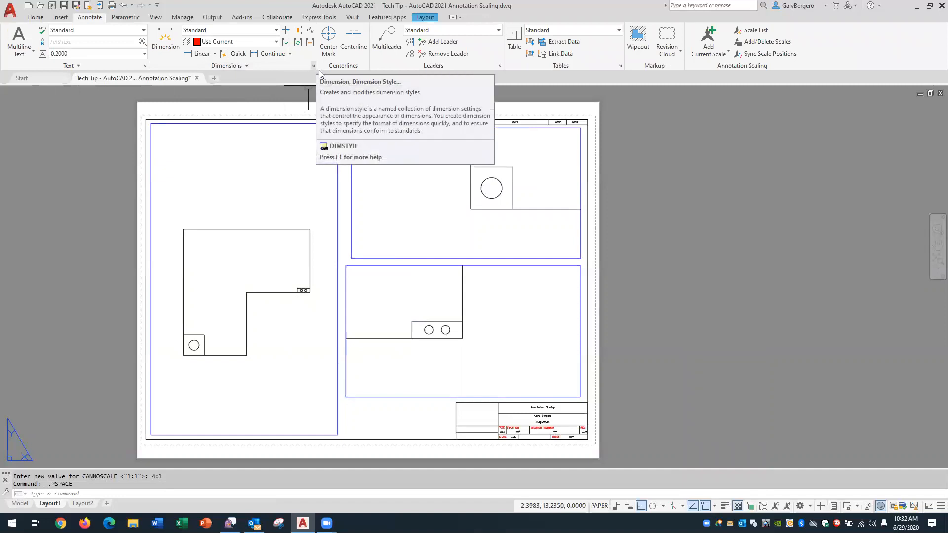
mouse_move(496, 68)
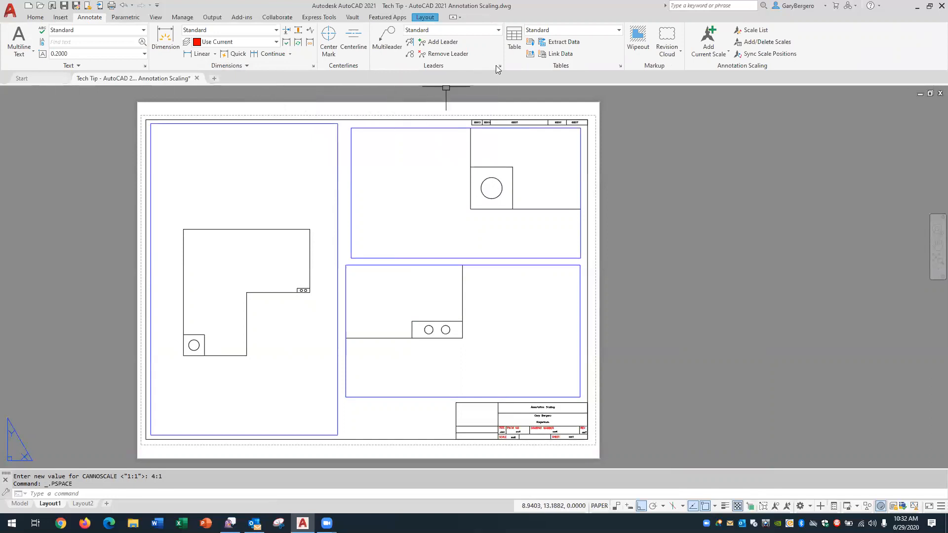
mouse_move(498, 68)
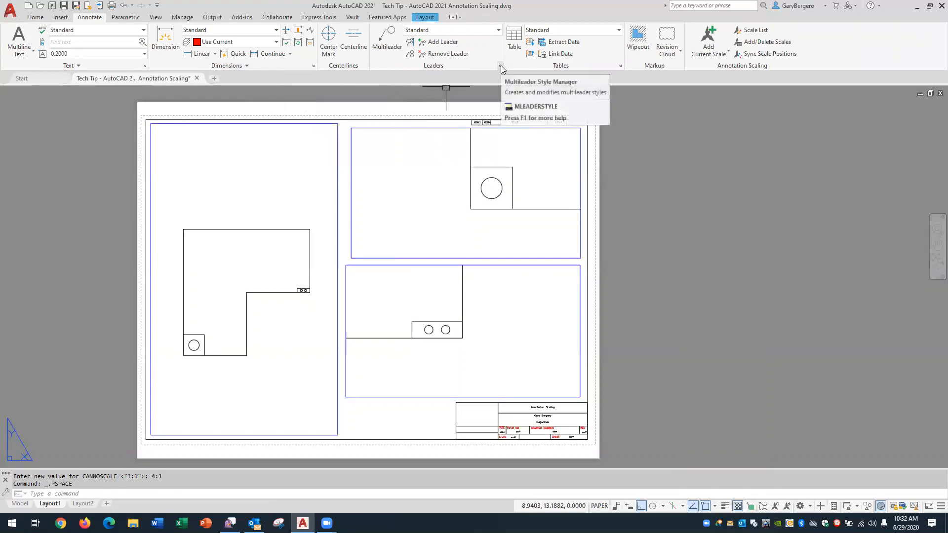
mouse_move(623, 74)
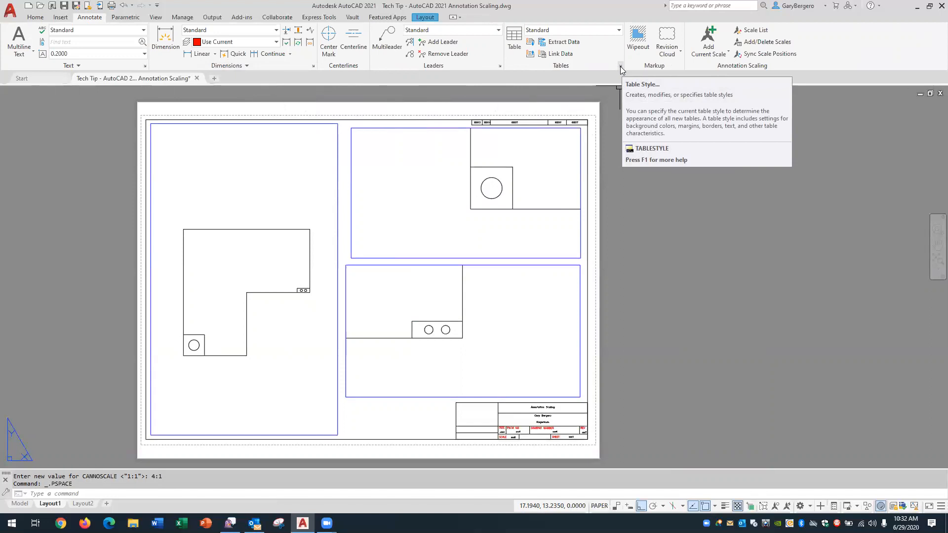
mouse_move(623, 222)
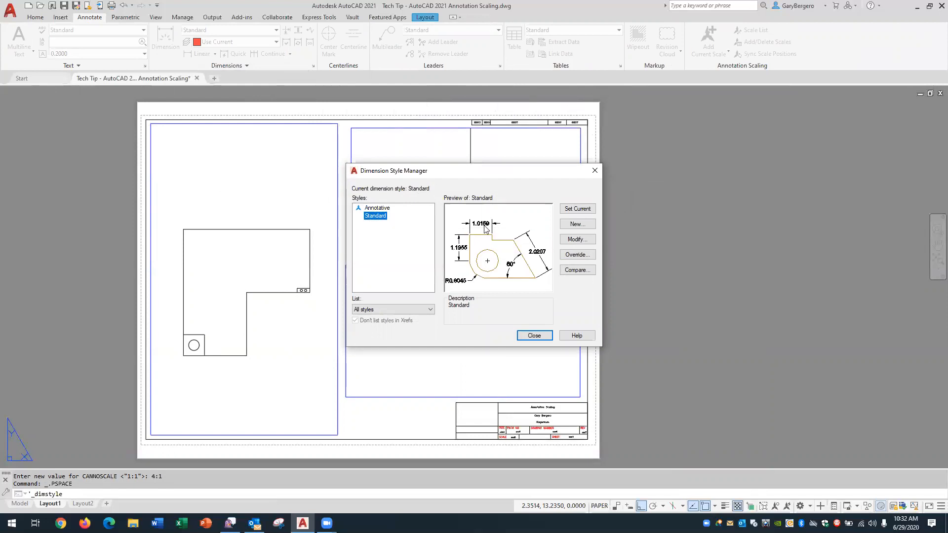
mouse_move(391, 215)
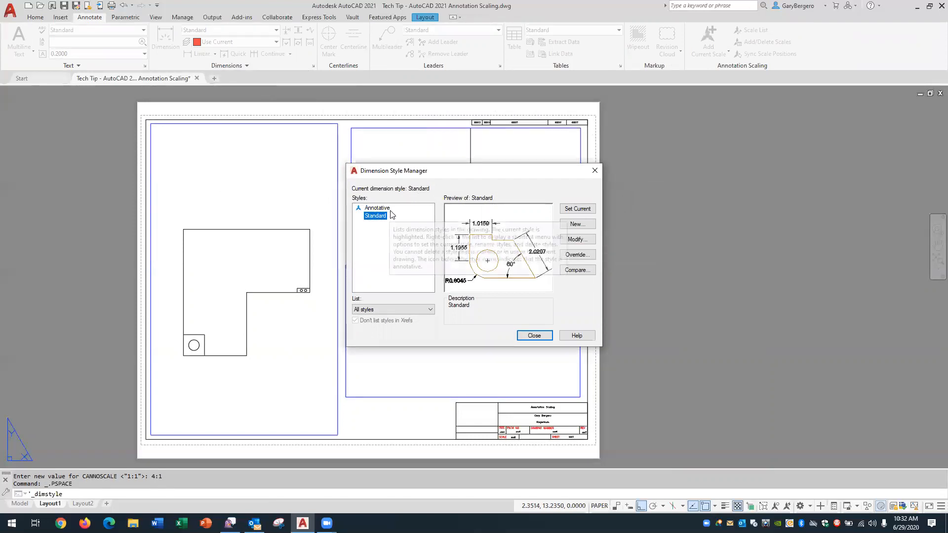
mouse_move(375, 217)
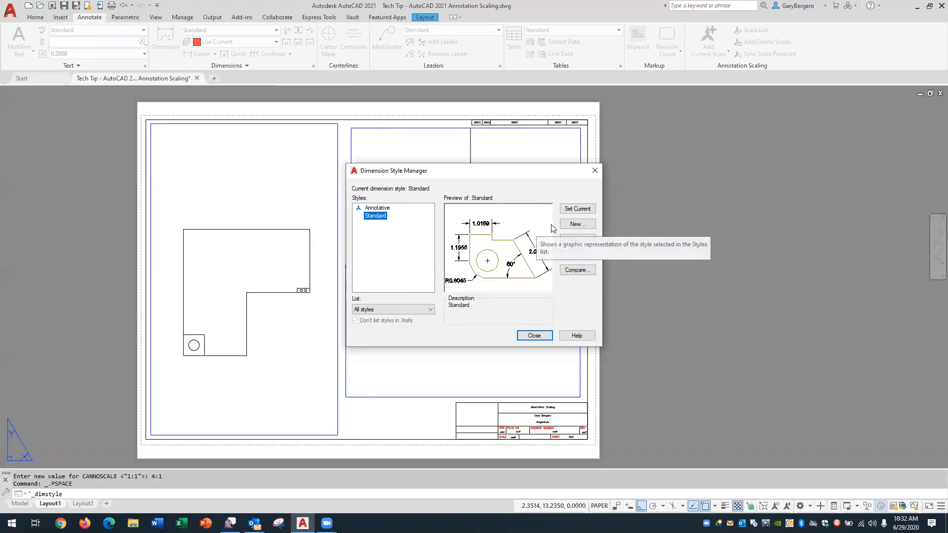
Create a new style named My Annotative Dimension Style based on Standard, marked Annotative.
click(576, 224)
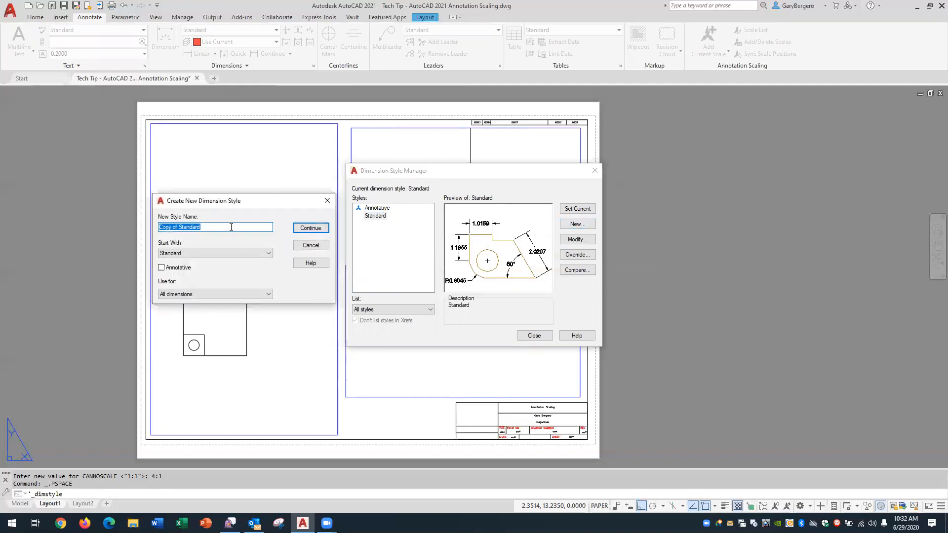
text(M)
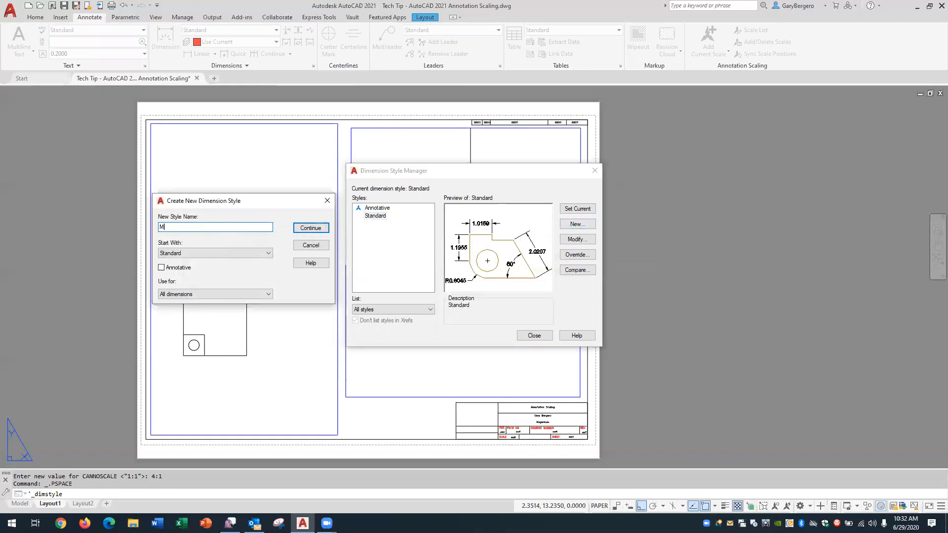
text(y Annotative Dimens)
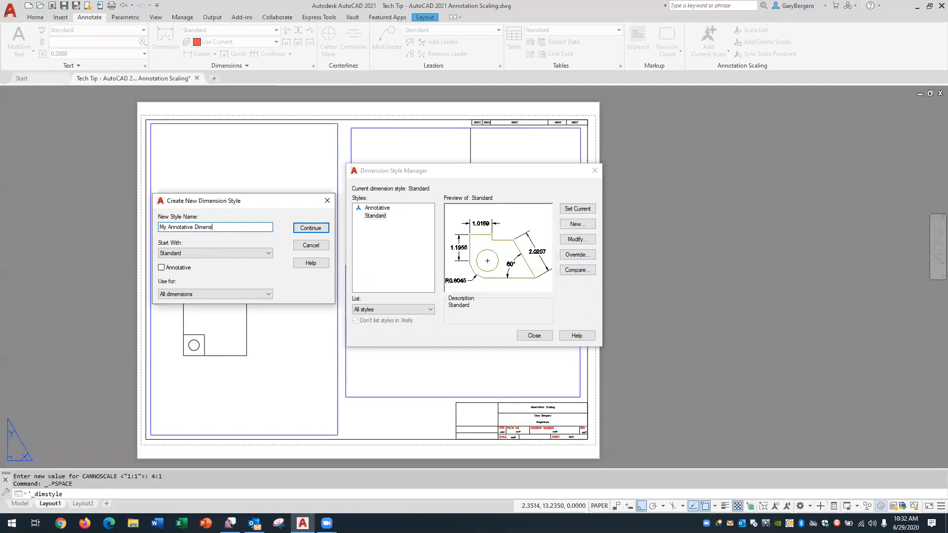
text(ion Style)
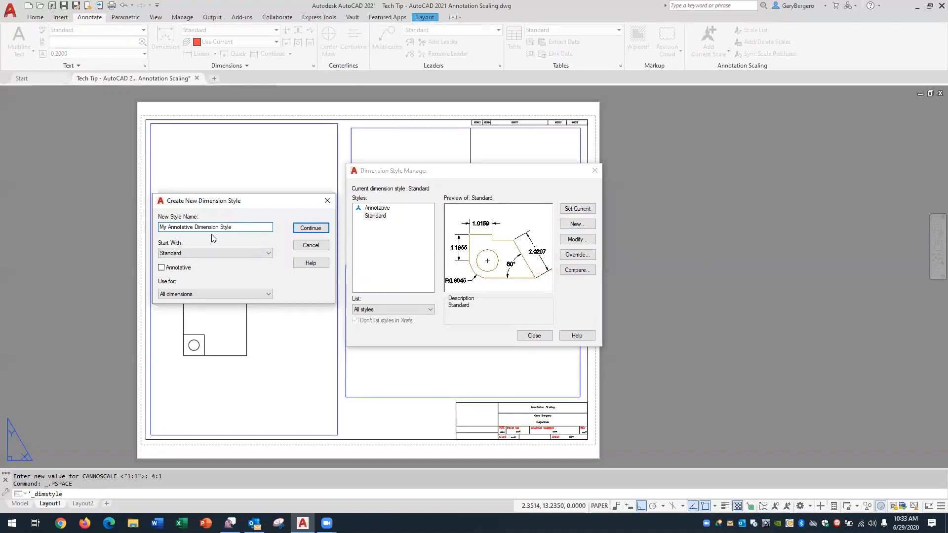
click(161, 268)
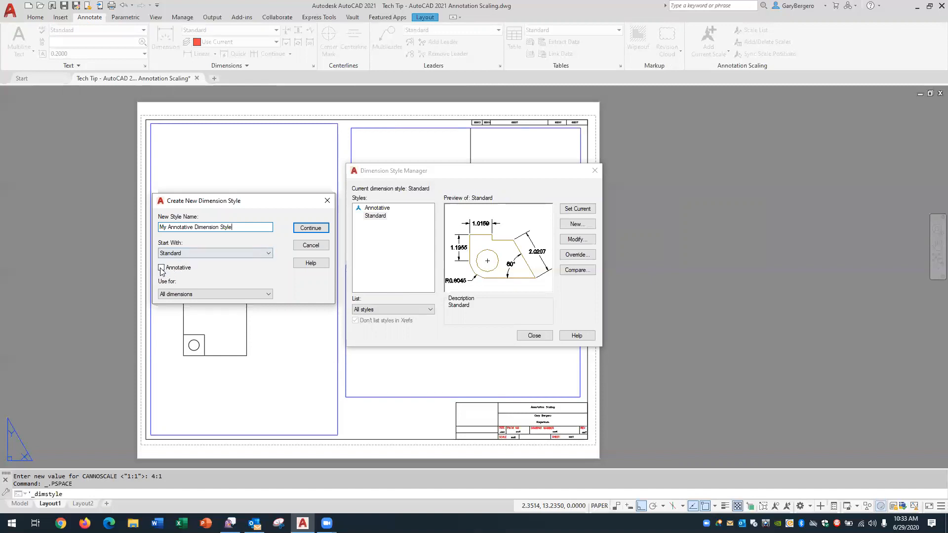
click(161, 267)
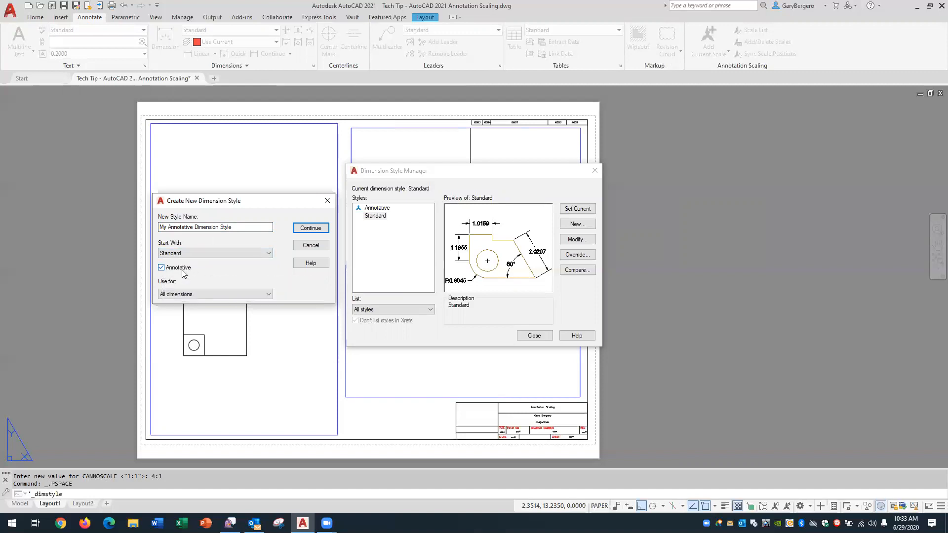
mouse_move(179, 267)
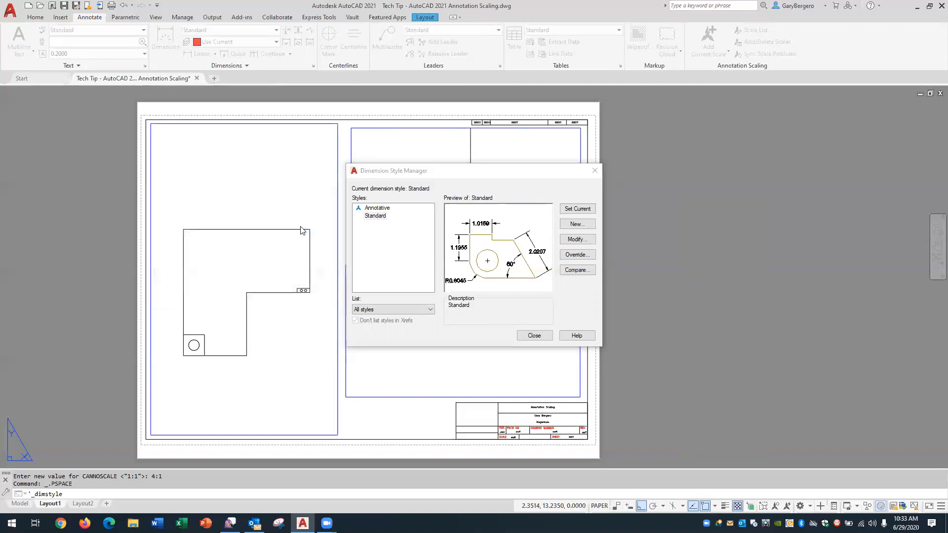
Continue into the style settings and confirm them with 0.00 primary-unit precision.
click(576, 224)
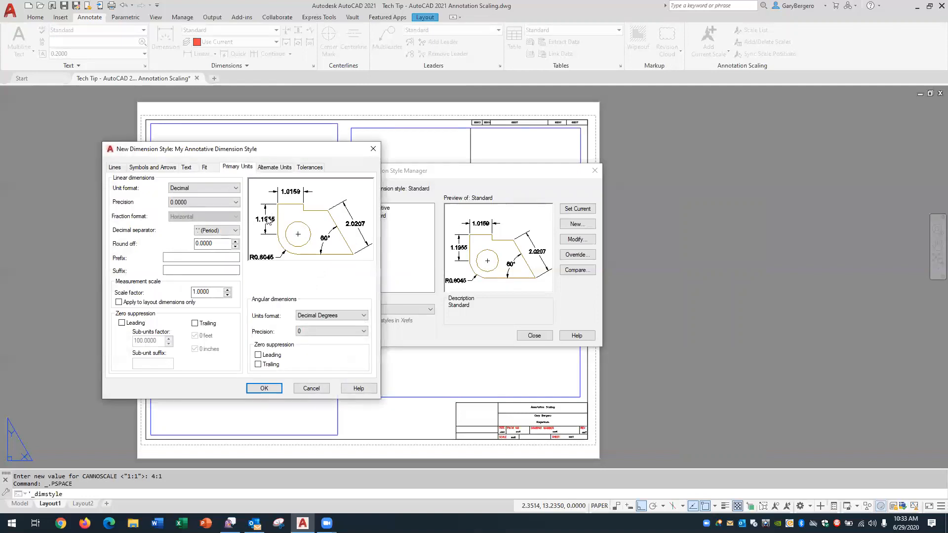
mouse_move(297, 220)
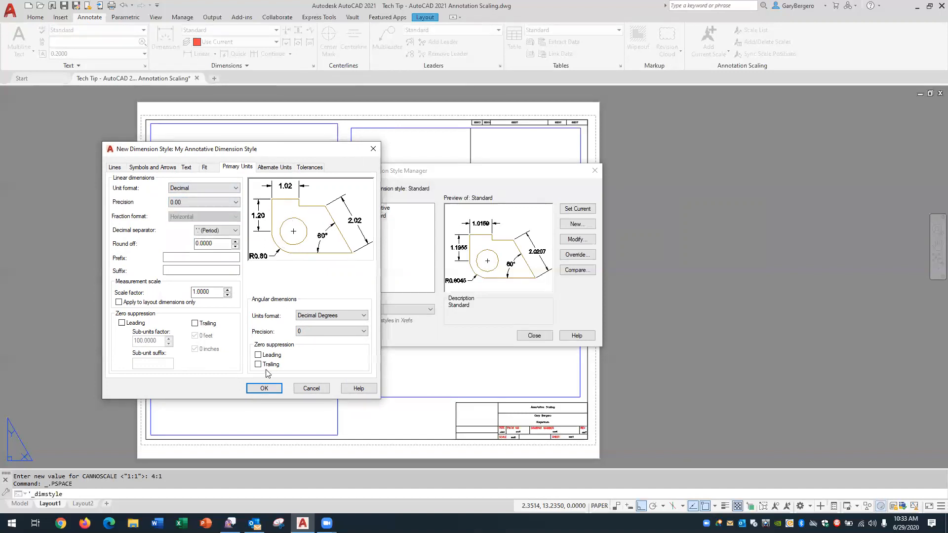
click(263, 388)
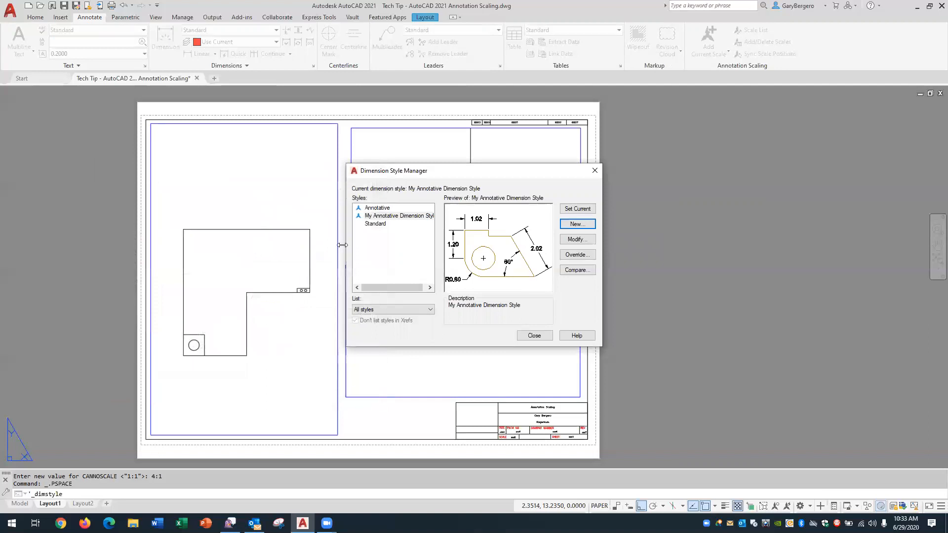
click(399, 217)
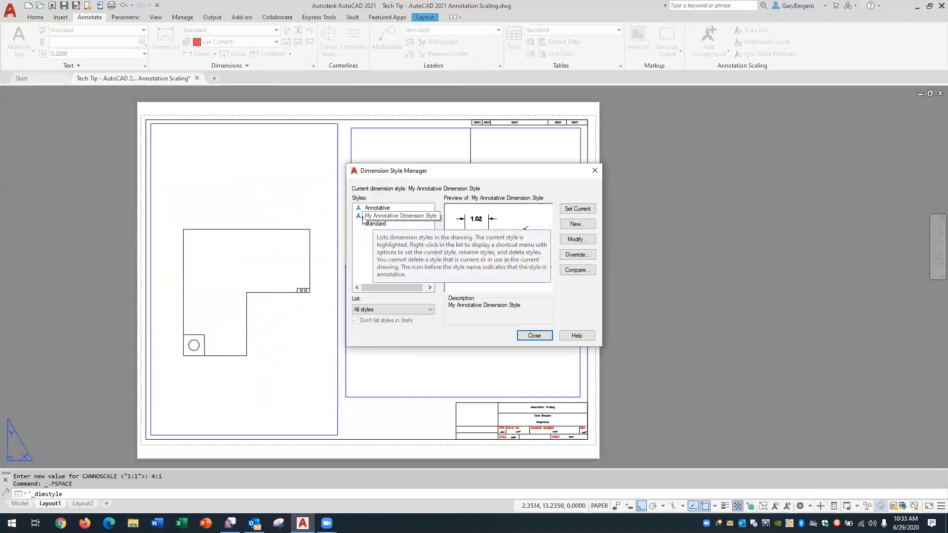
click(401, 216)
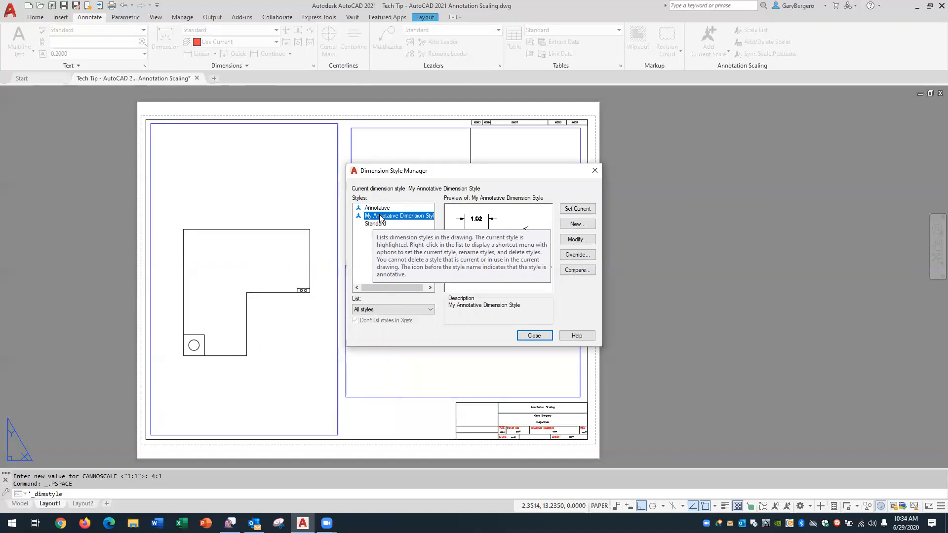
mouse_move(362, 221)
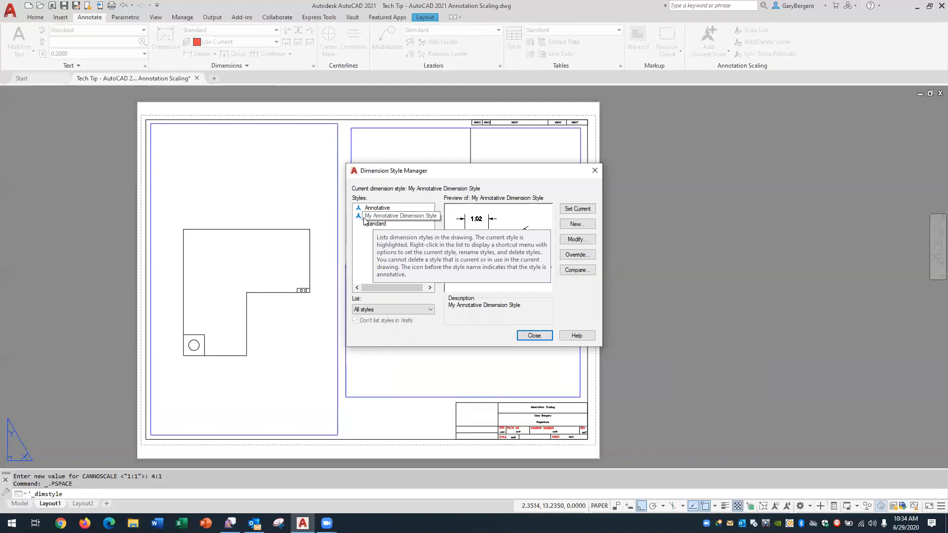
click(400, 216)
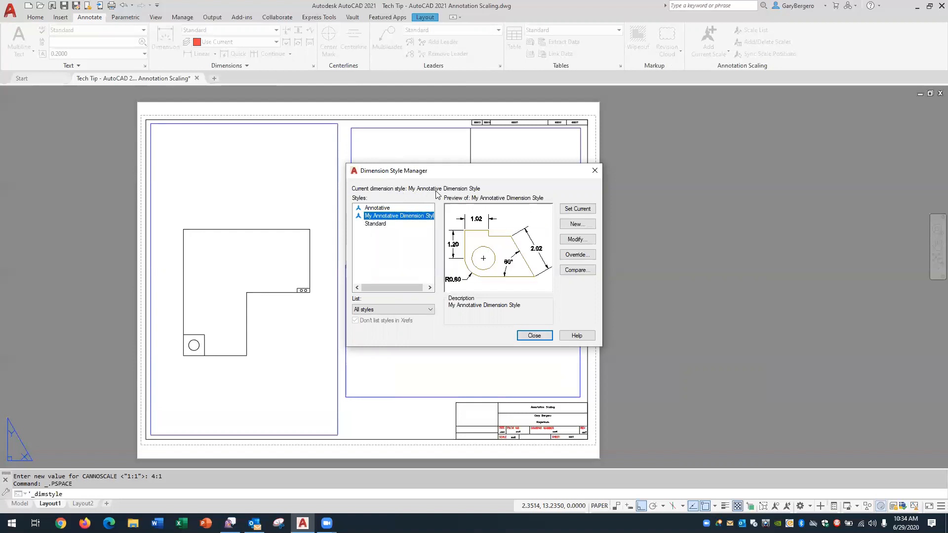
mouse_move(458, 231)
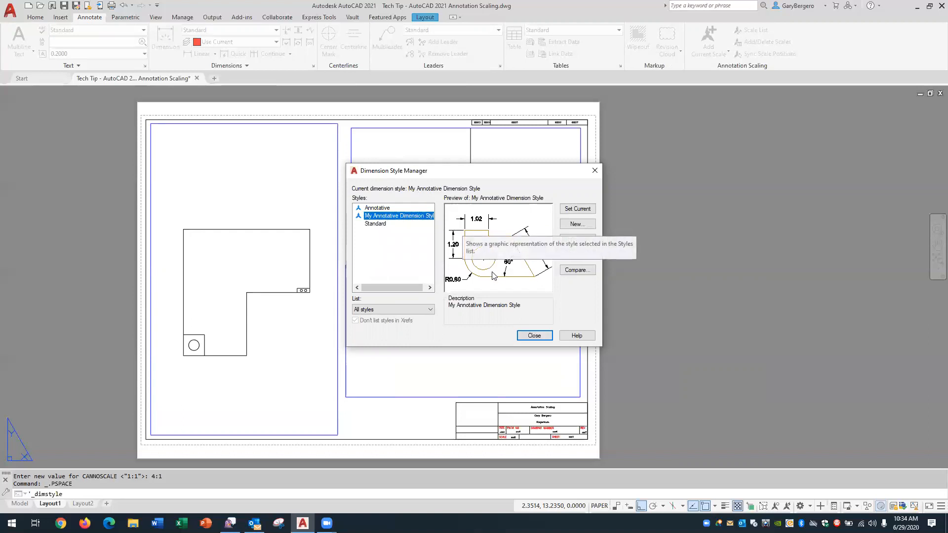
mouse_move(534, 336)
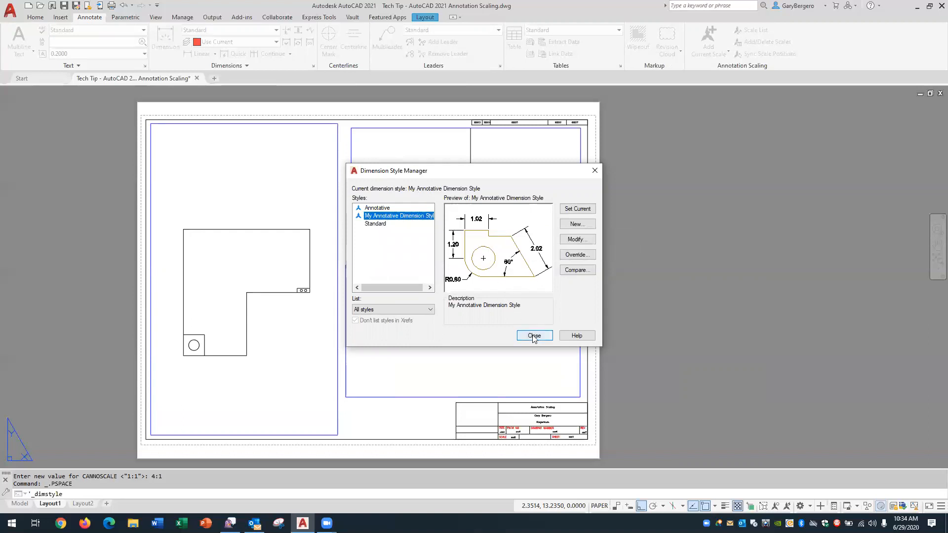
Close the style manager and start a linear dimension from the part's top-left corner.
click(533, 335)
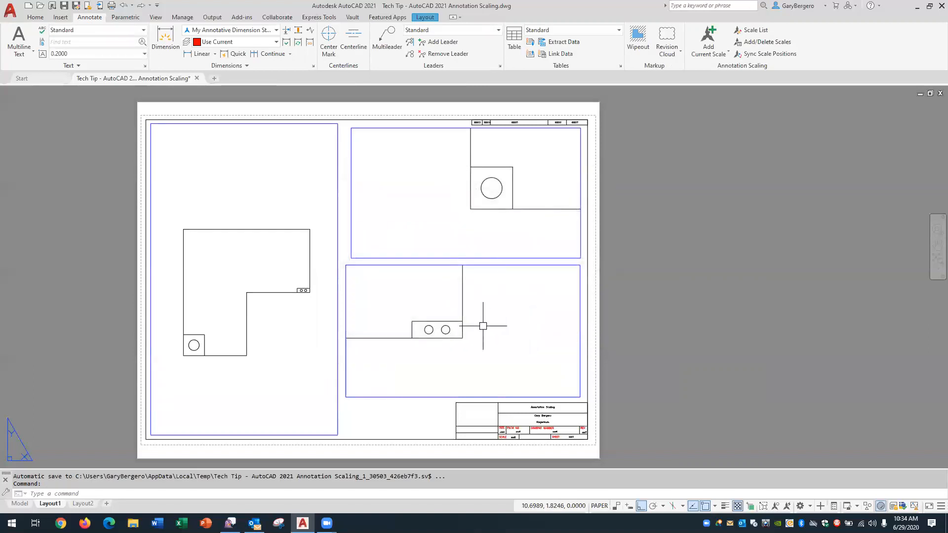
mouse_move(491, 367)
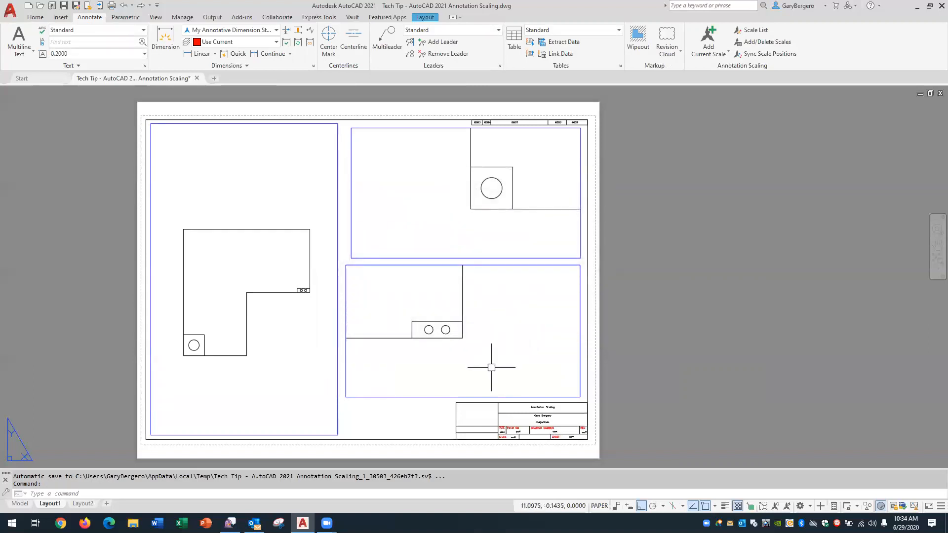
mouse_move(445, 358)
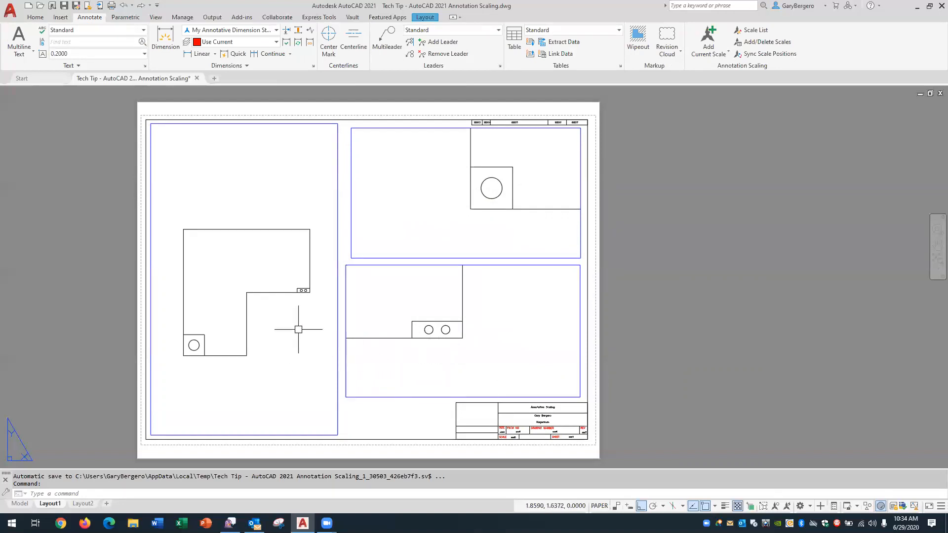
mouse_move(286, 314)
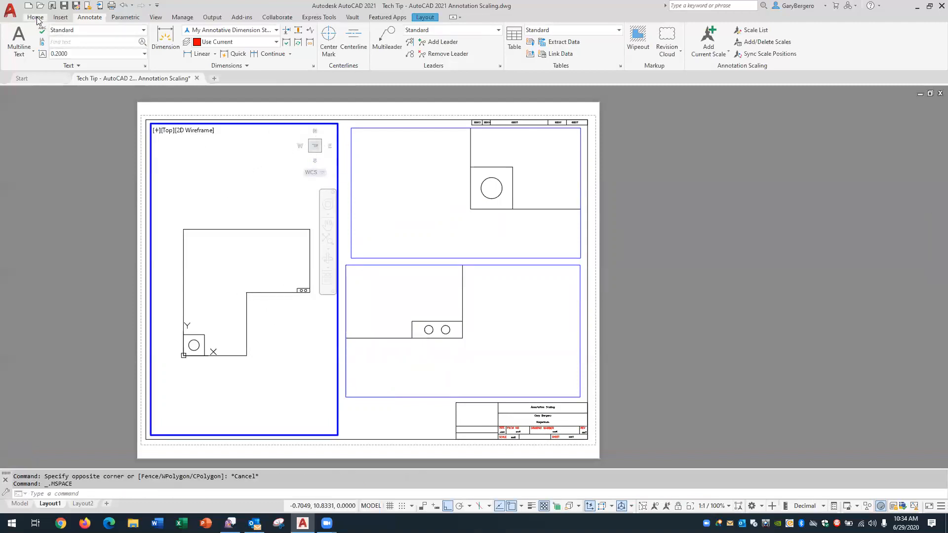
click(36, 17)
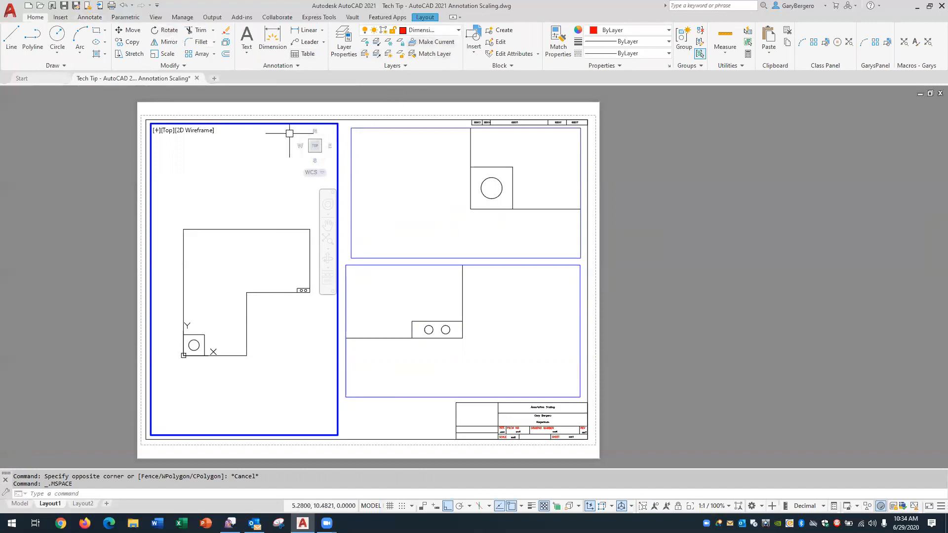
mouse_move(272, 40)
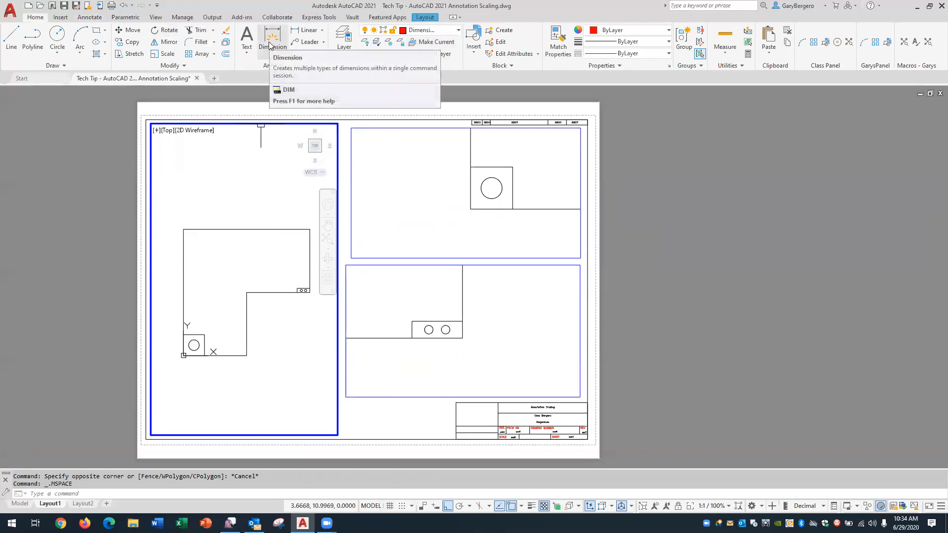
click(273, 41)
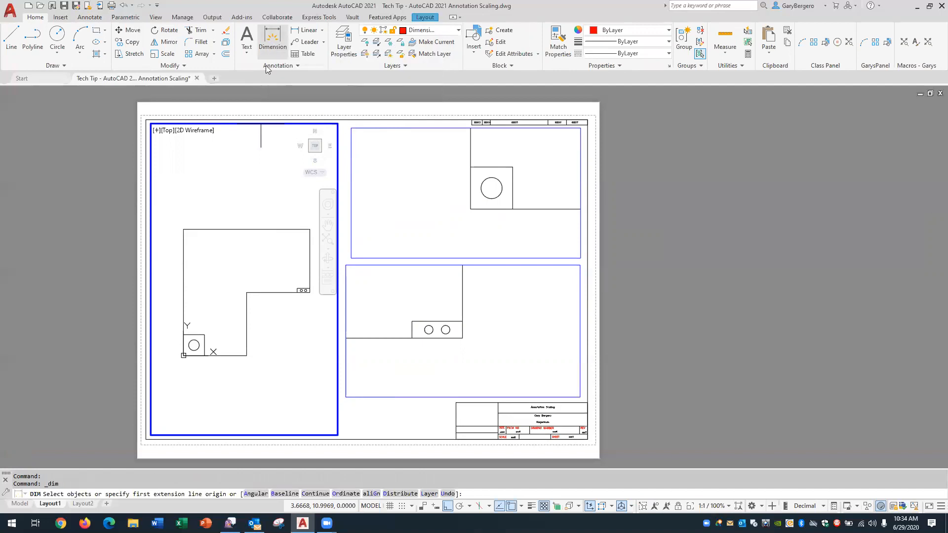
mouse_move(182, 221)
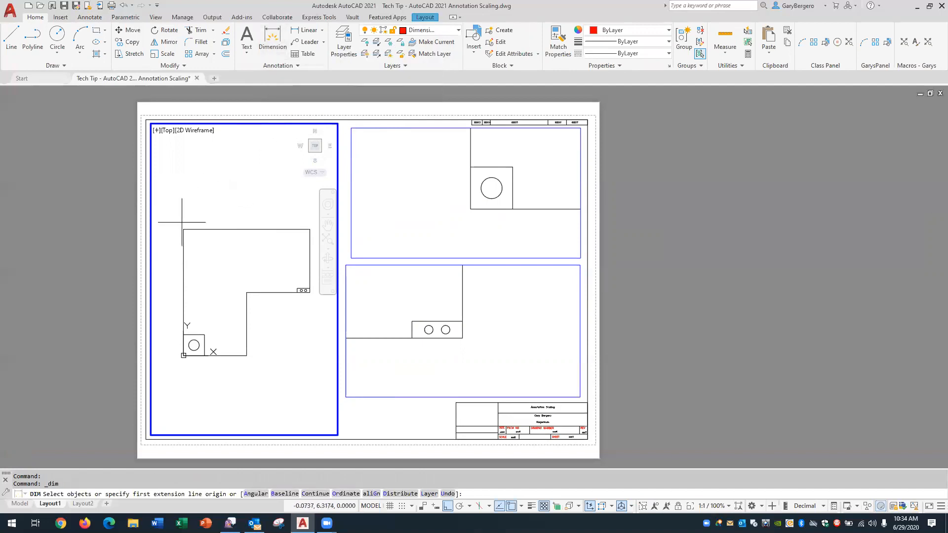
click(184, 354)
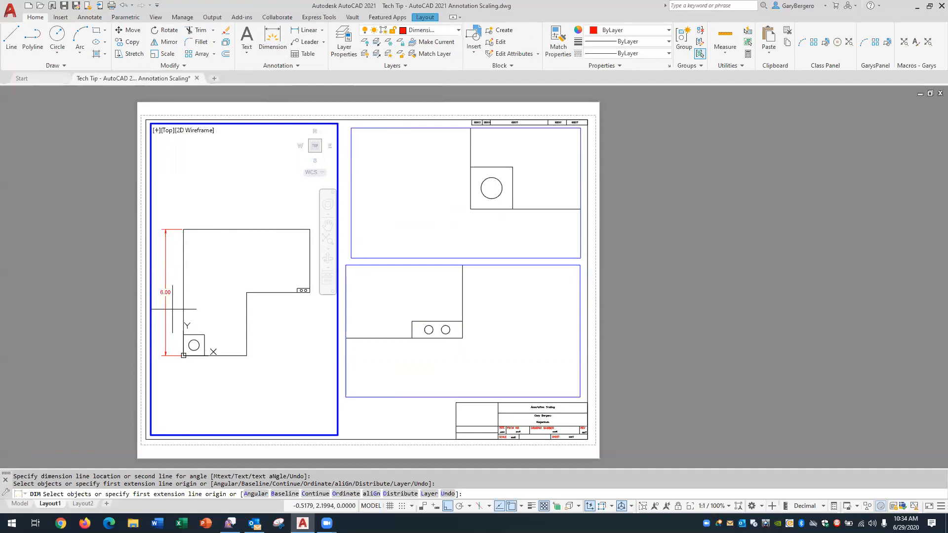
mouse_move(176, 303)
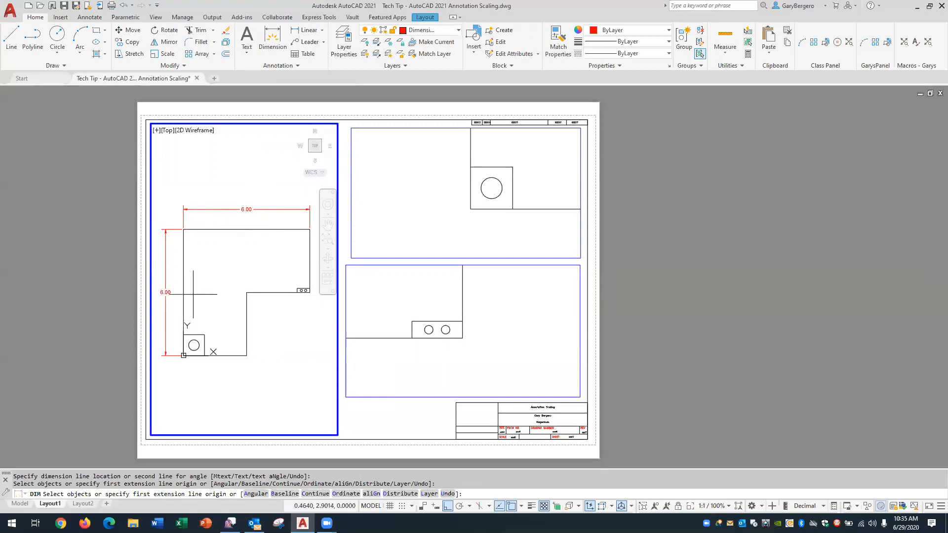
mouse_move(454, 181)
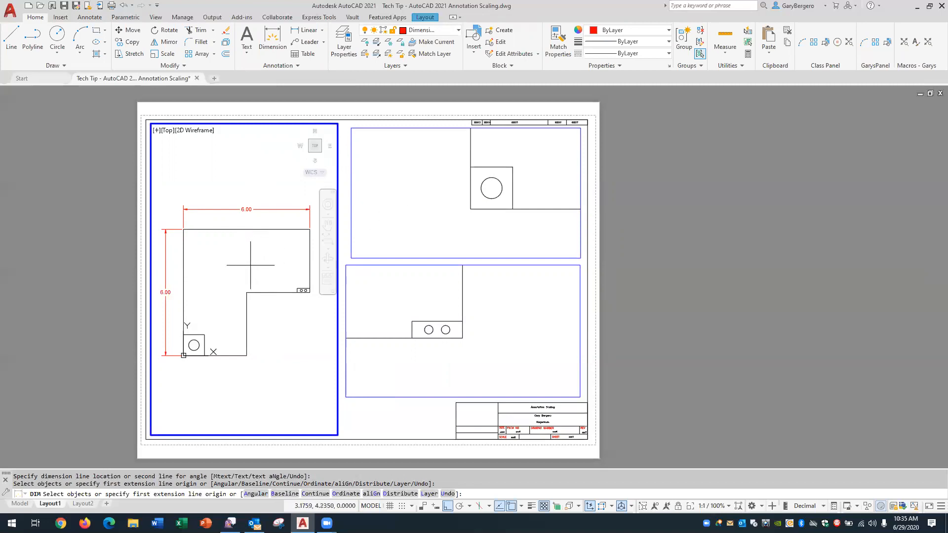
mouse_move(245, 260)
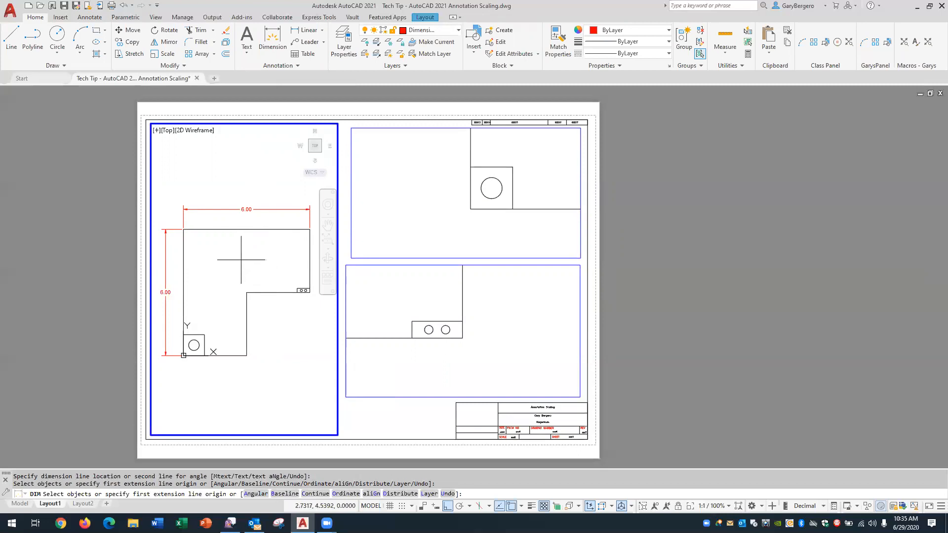
mouse_move(227, 271)
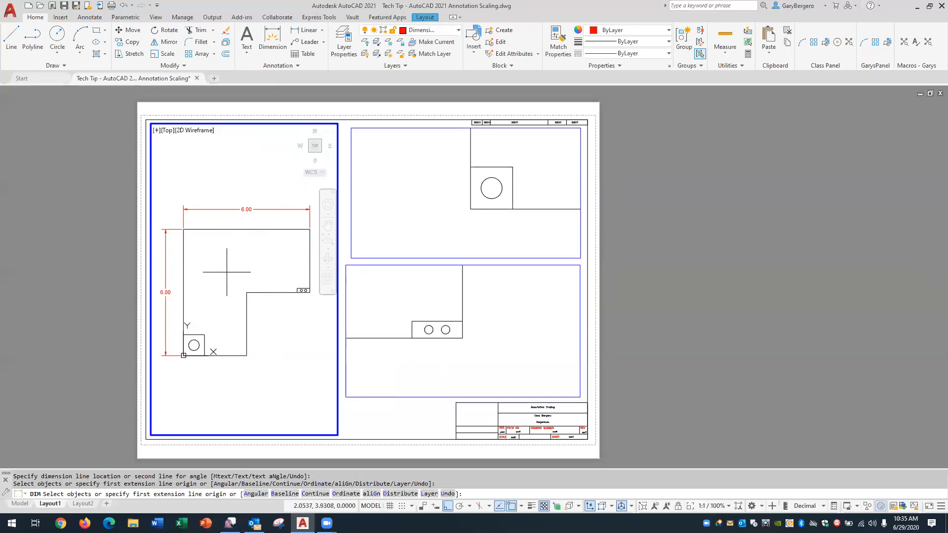
mouse_move(236, 271)
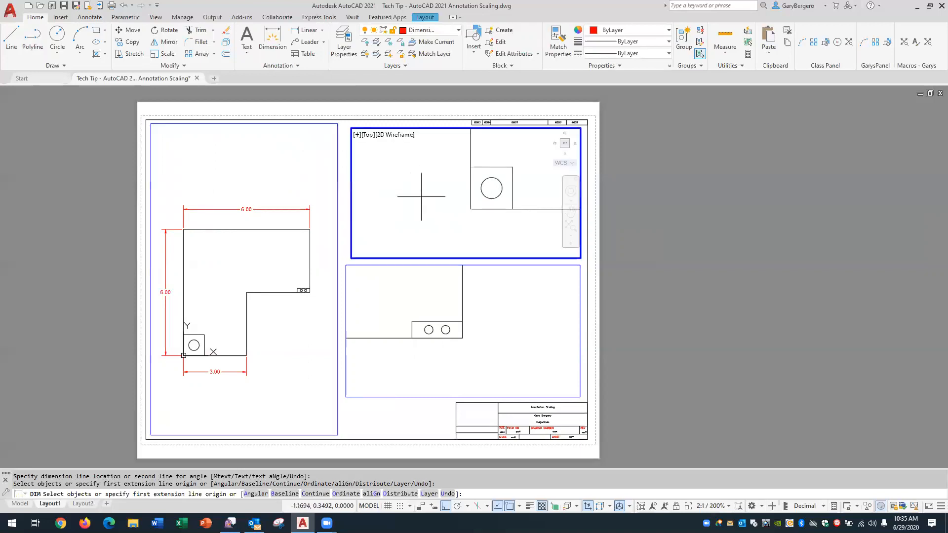
mouse_move(470, 209)
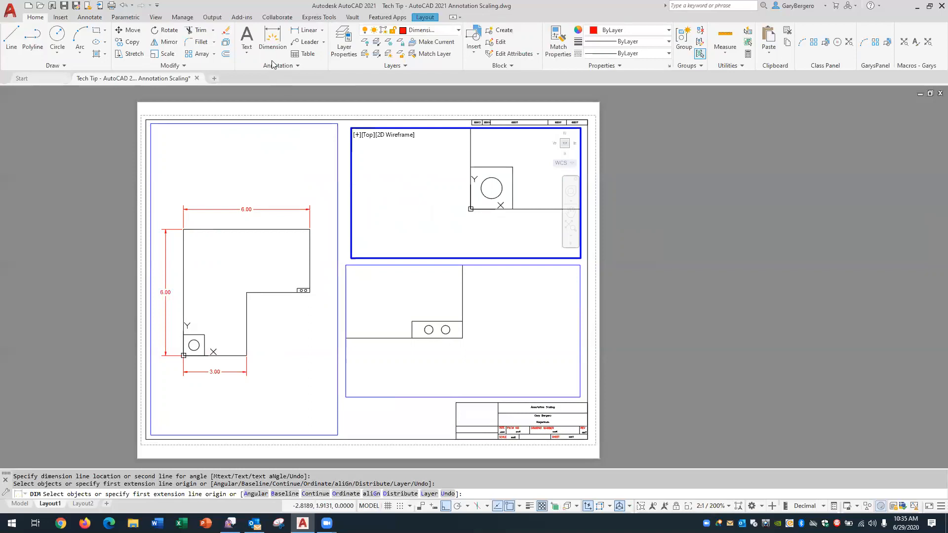
Place a 1.00 horizontal dimension below the square's bottom edge in the top-right viewport.
click(470, 168)
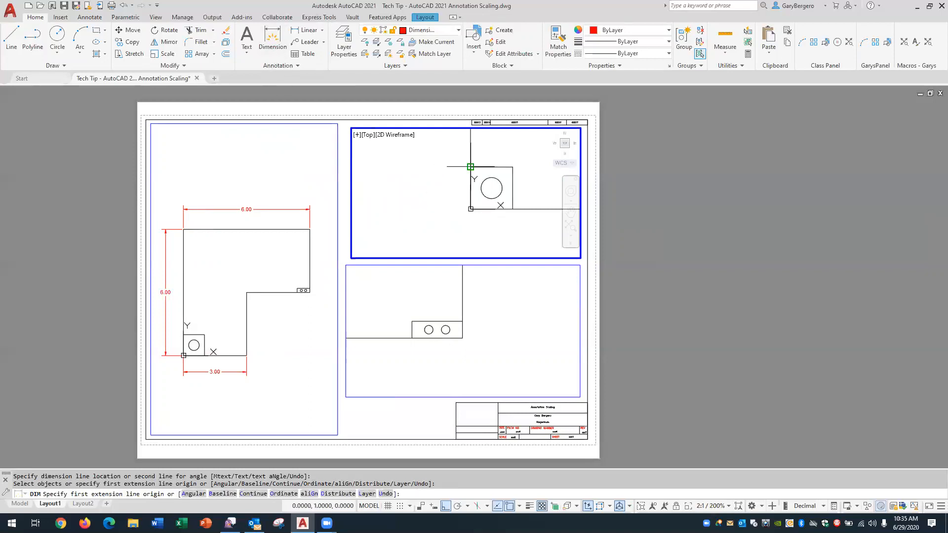
click(470, 208)
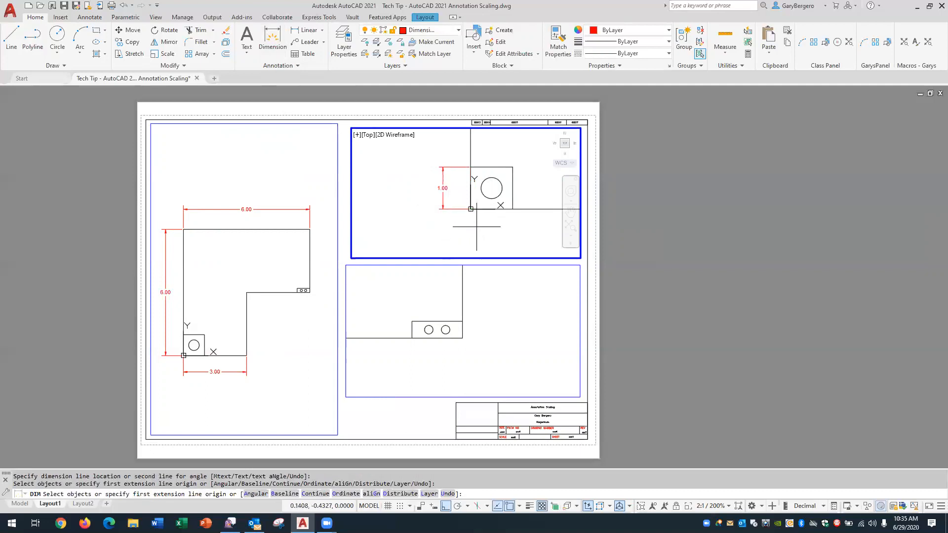
click(471, 209)
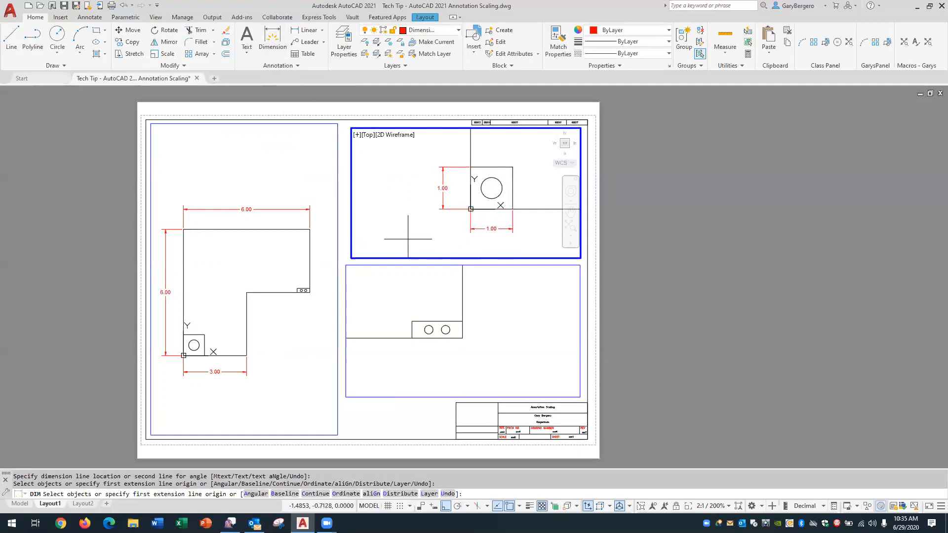
mouse_move(264, 225)
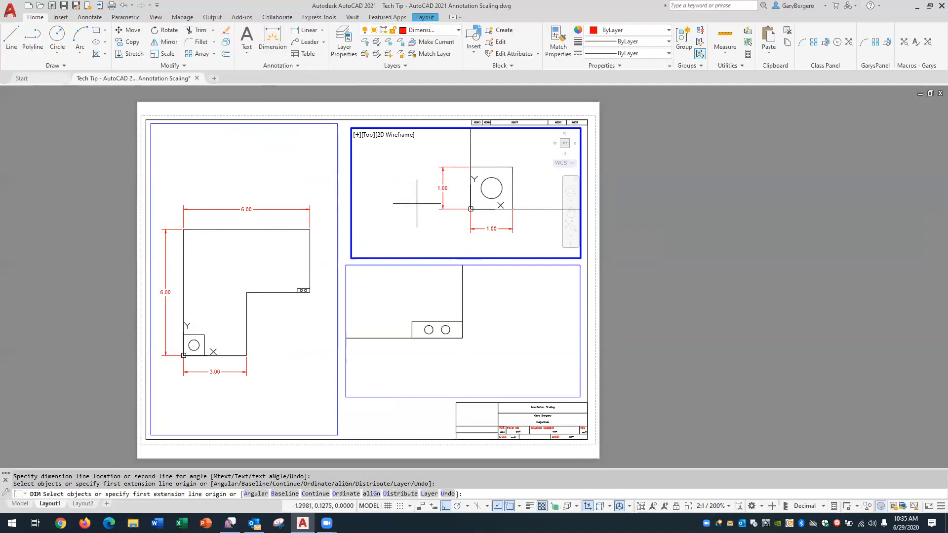
mouse_move(424, 209)
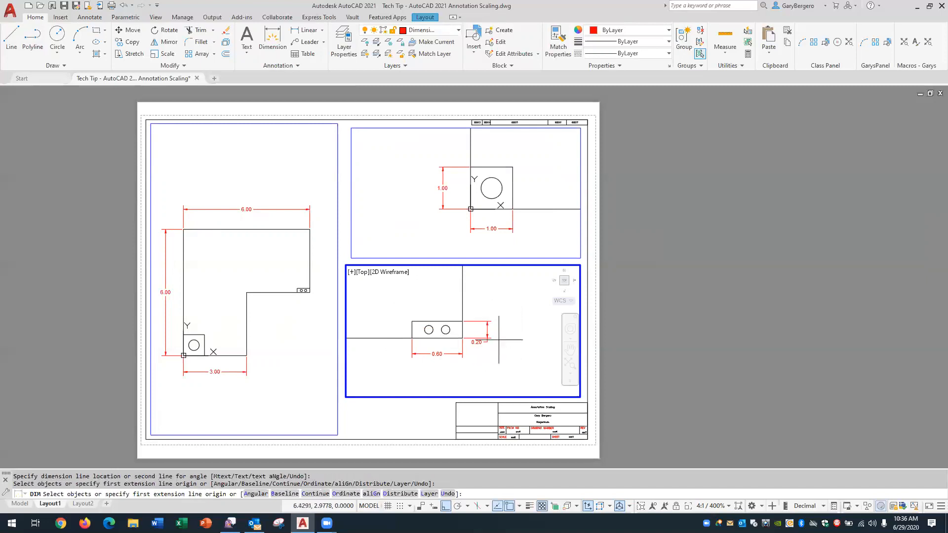
mouse_move(507, 339)
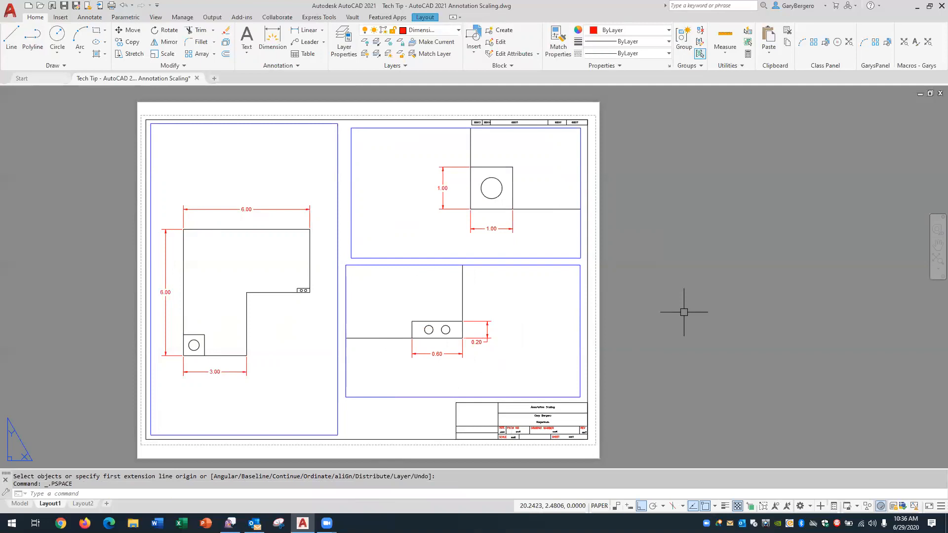
mouse_move(336, 176)
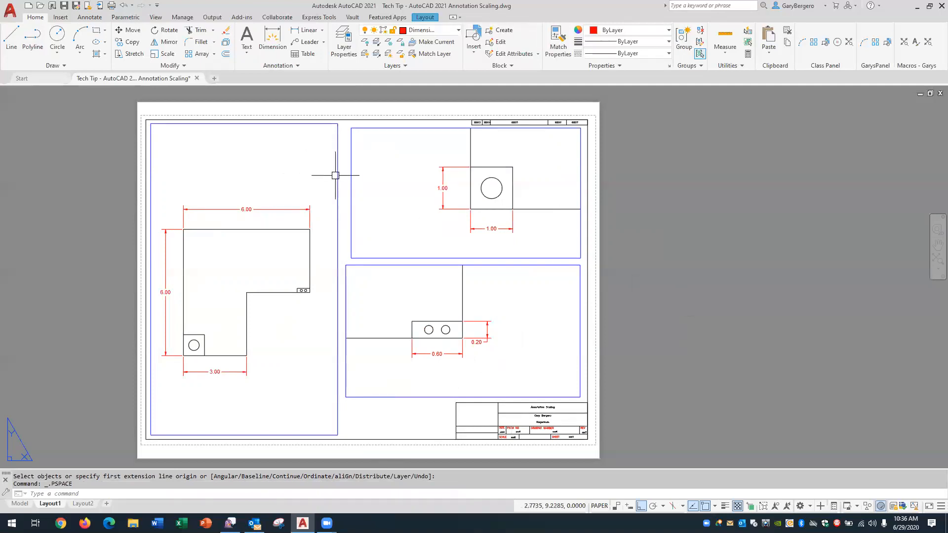
mouse_move(355, 194)
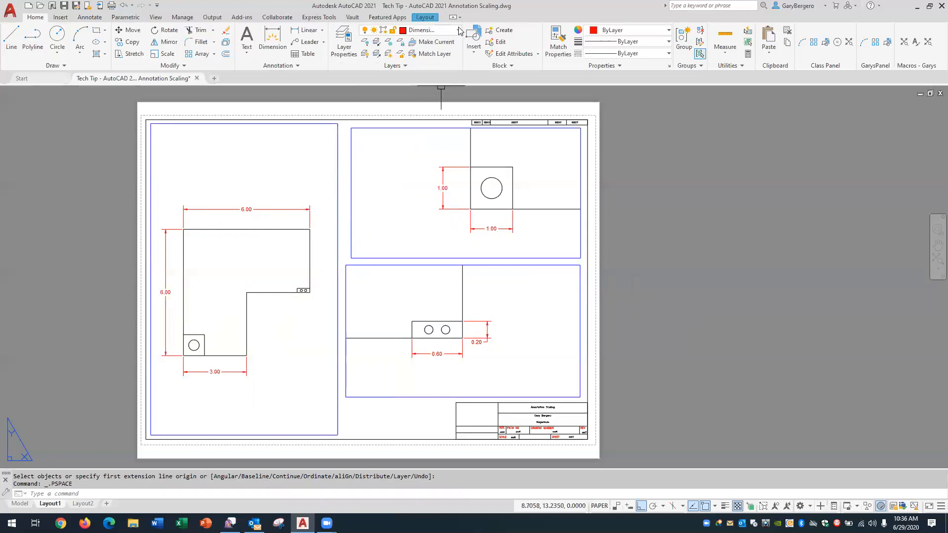
Expand the Layer list while back in paper space, Dimensions layer still current.
click(458, 30)
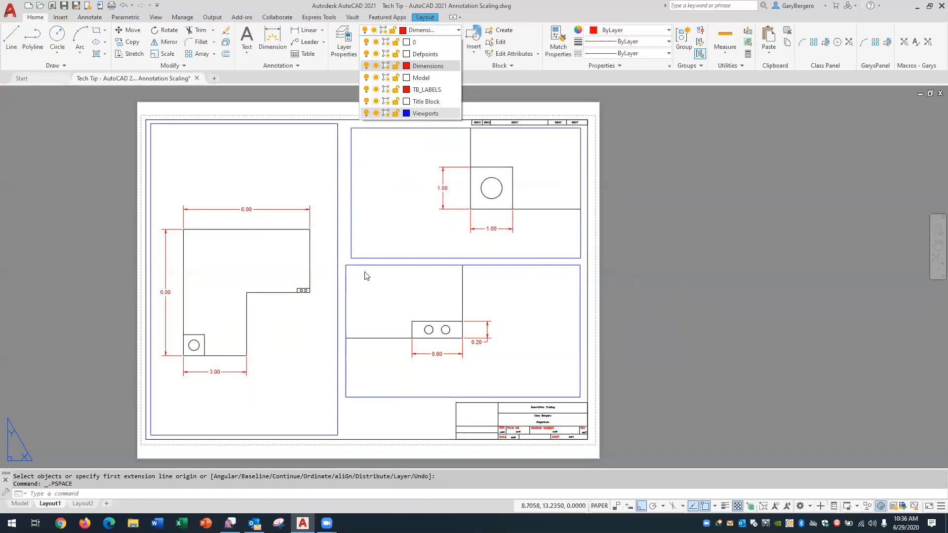
mouse_move(359, 123)
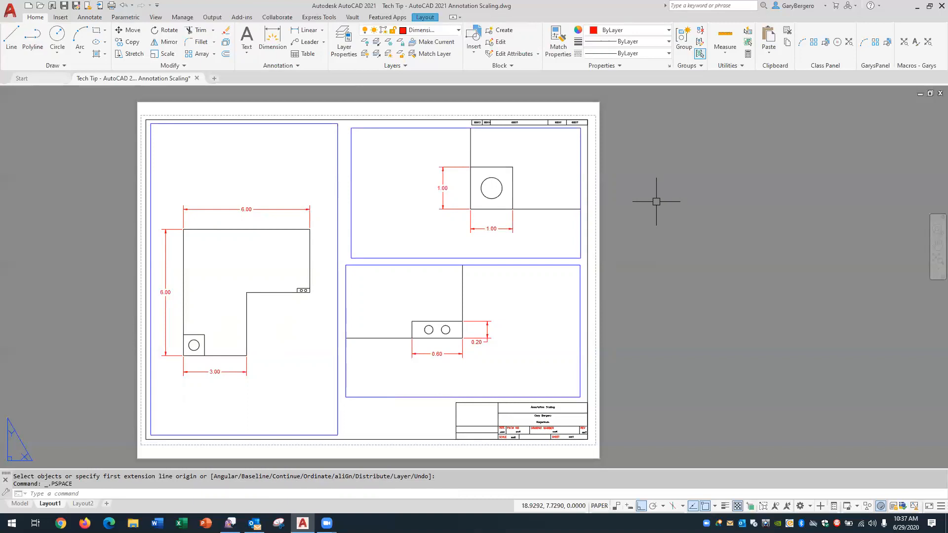
mouse_move(647, 207)
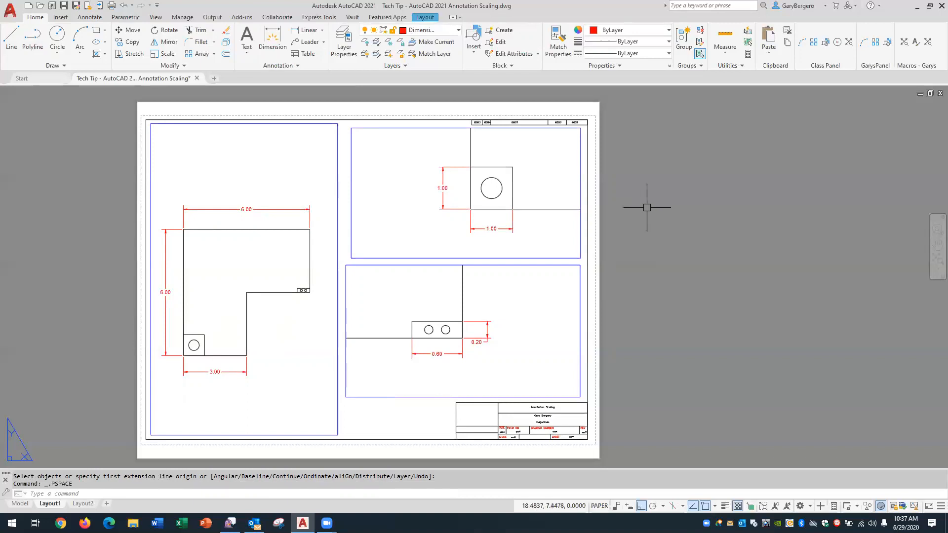
mouse_move(658, 235)
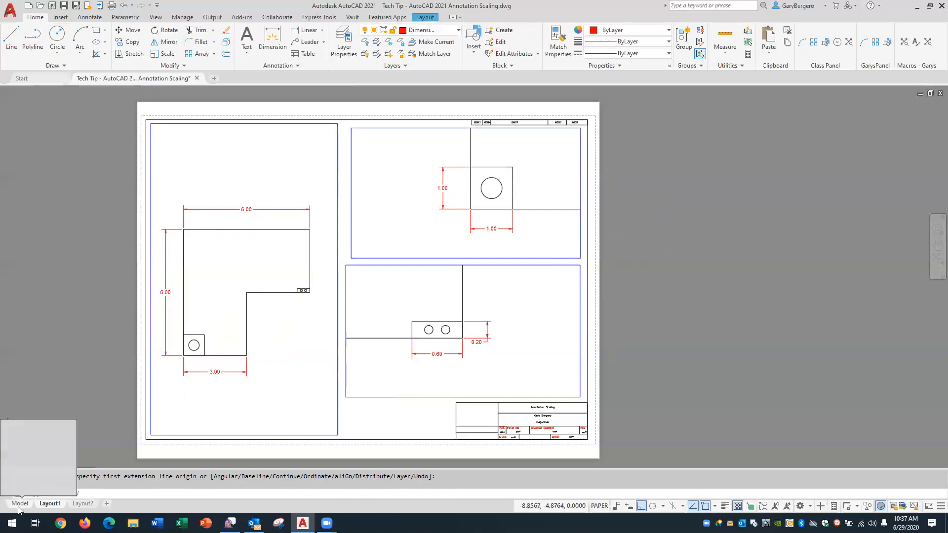
Switch to the Model tab to see the full L-shaped part with every dimension.
click(20, 504)
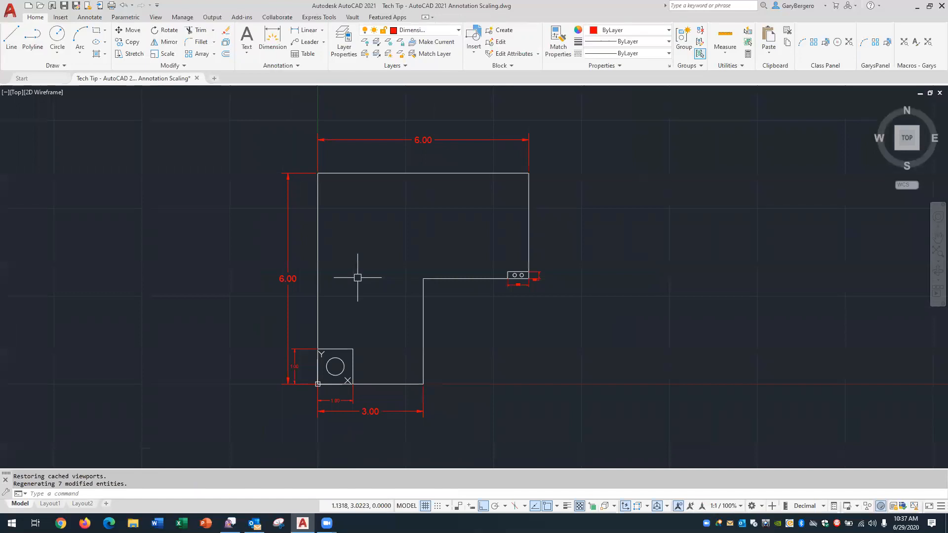
mouse_move(421, 147)
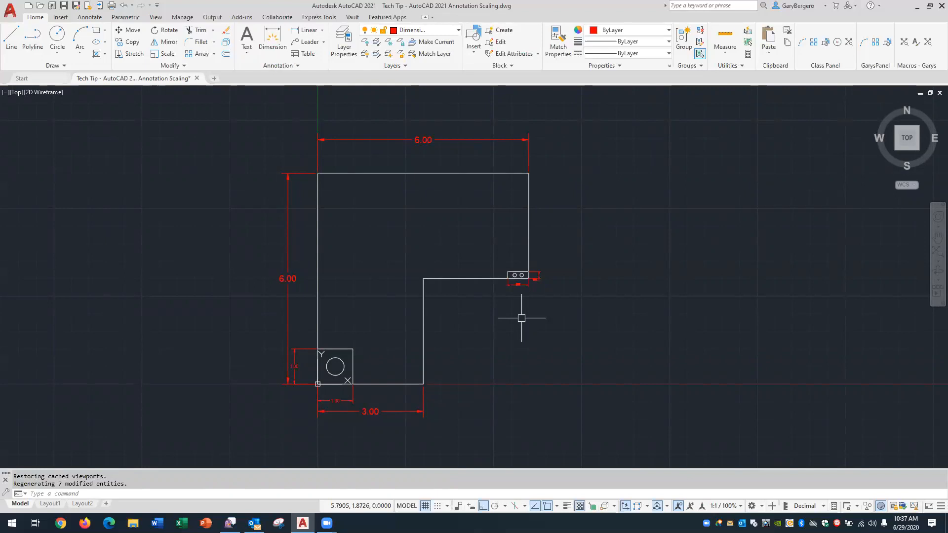
mouse_move(562, 355)
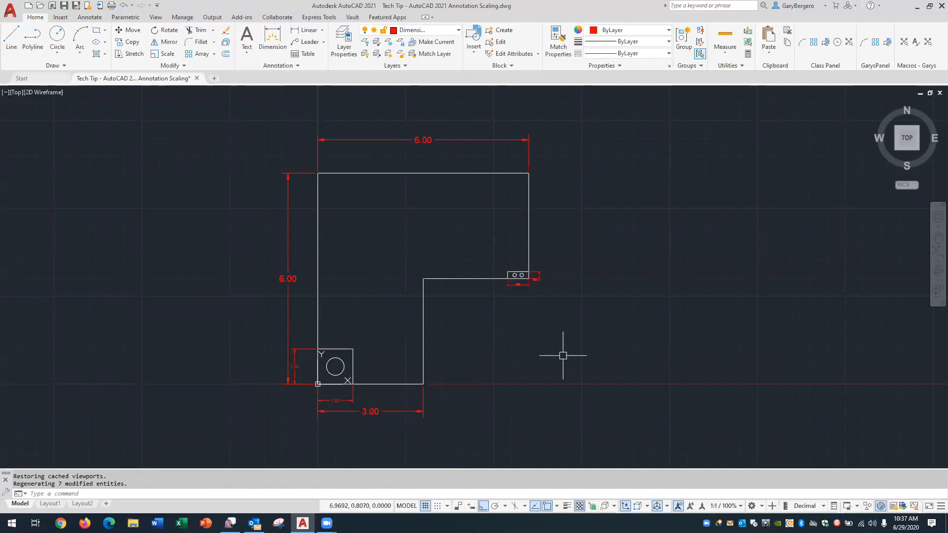
mouse_move(567, 353)
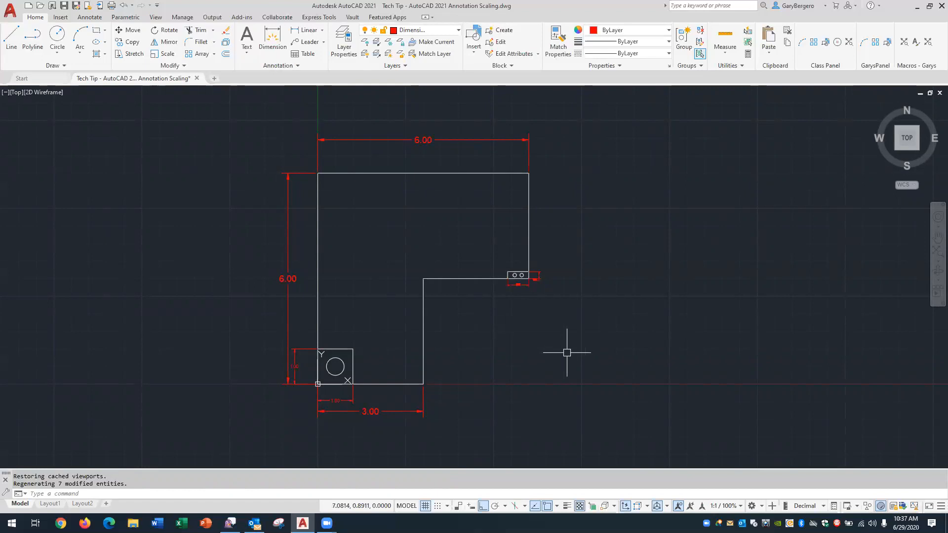
mouse_move(551, 465)
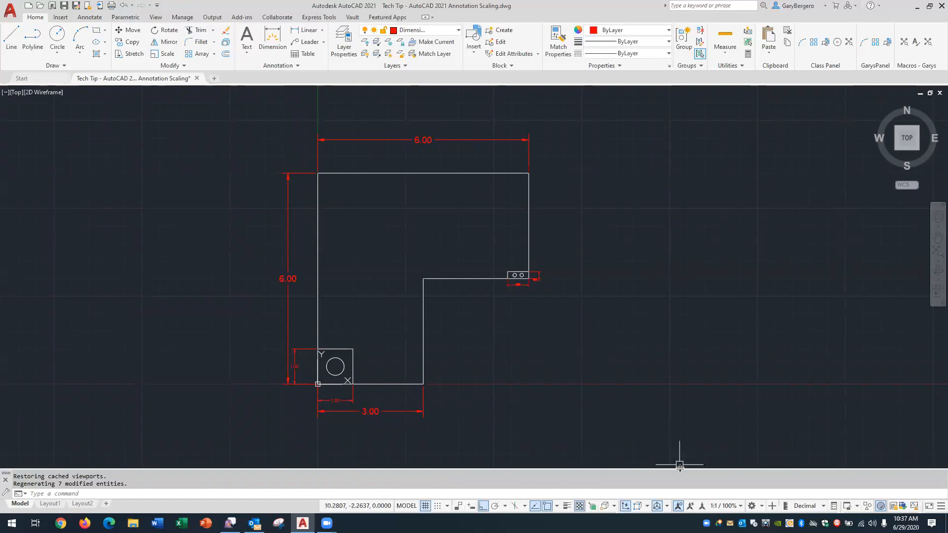
mouse_move(680, 462)
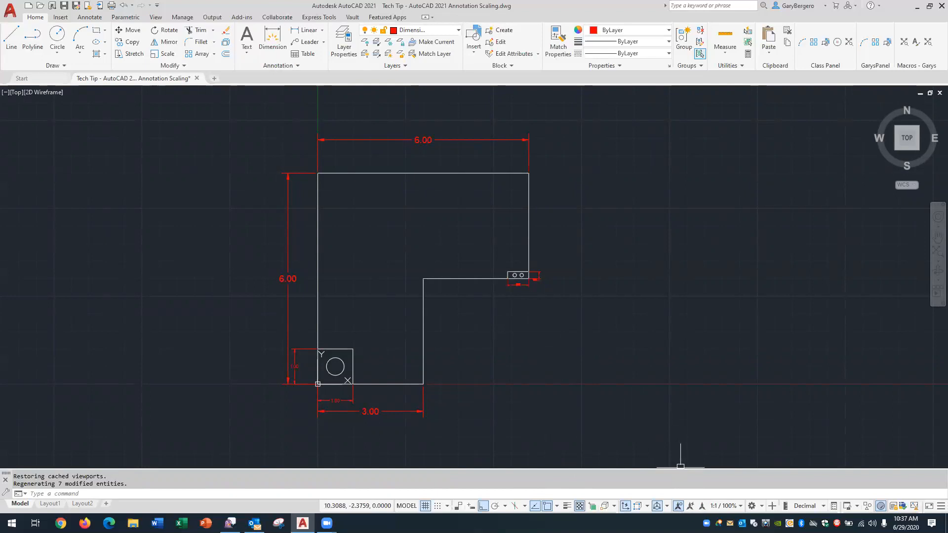
mouse_move(690, 506)
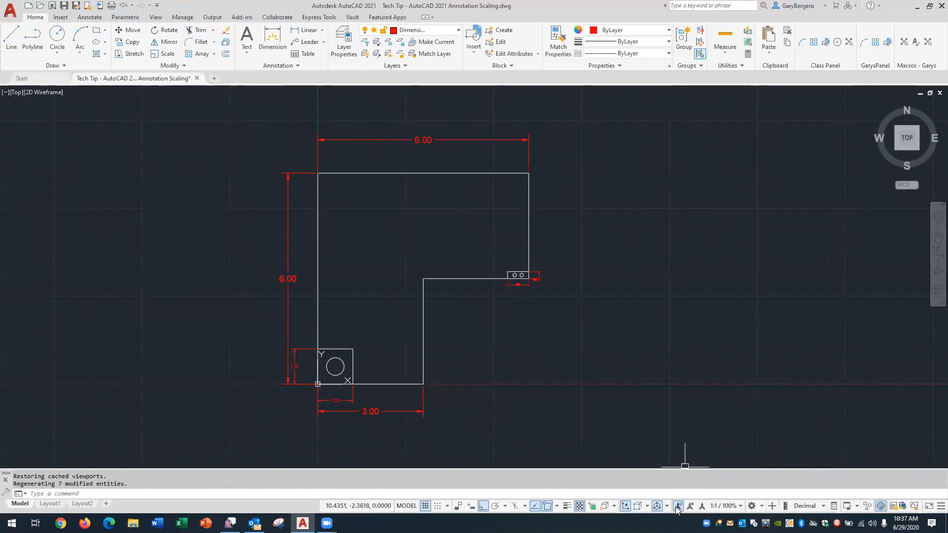
mouse_move(677, 506)
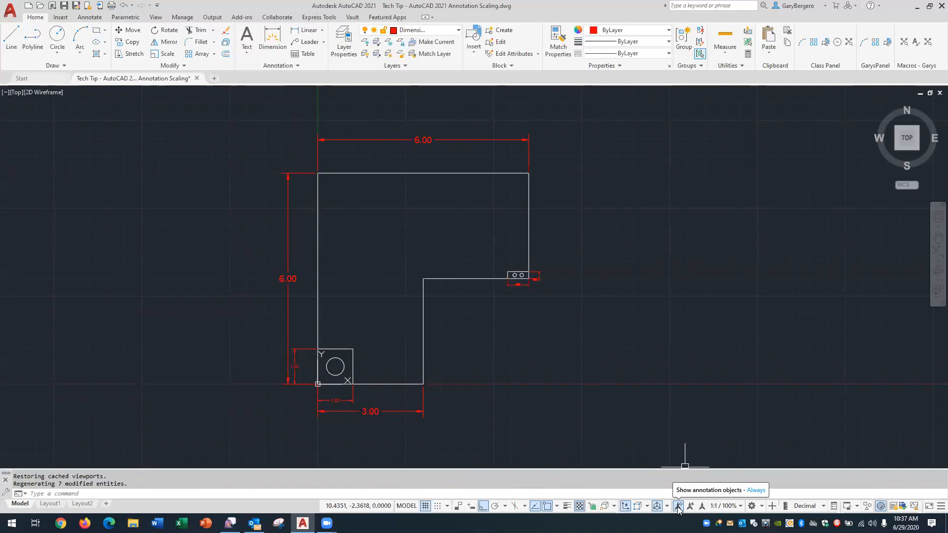
mouse_move(522, 340)
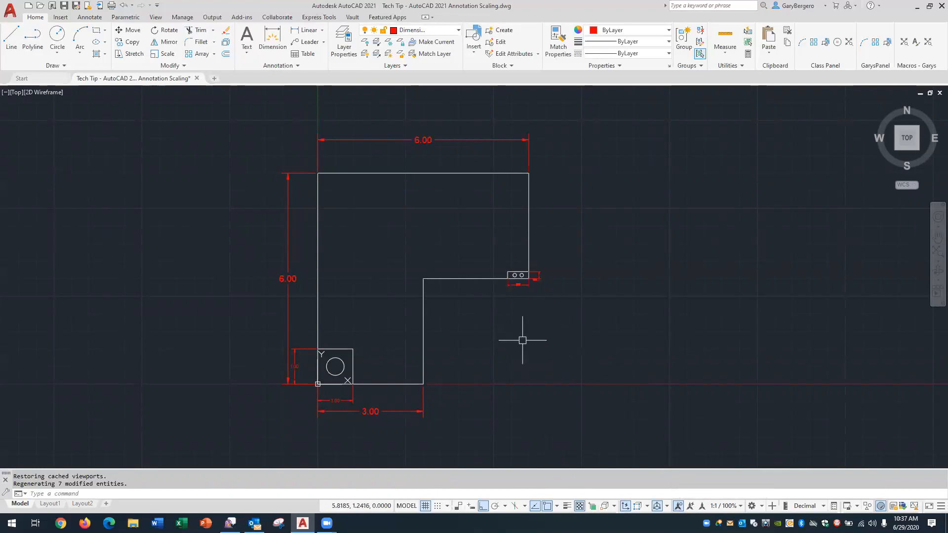
mouse_move(684, 466)
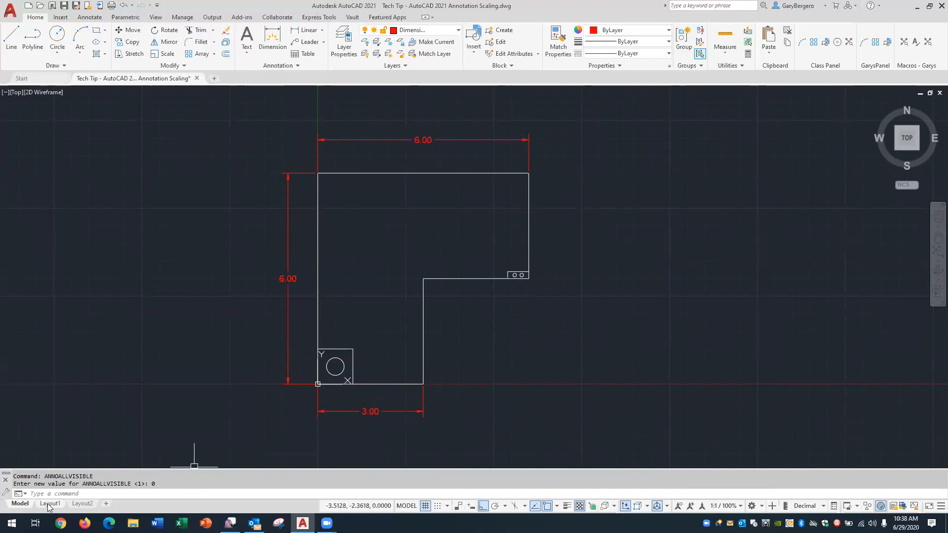
Toggle Layout1, Model (only 1:1 dimensions shown), then back to Layout1 with all viewports dimensioned.
click(49, 503)
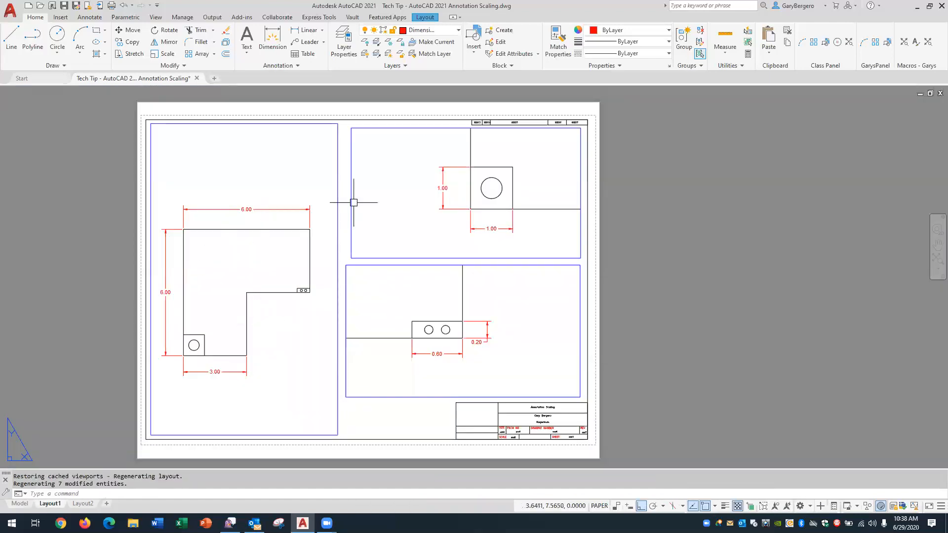
mouse_move(282, 325)
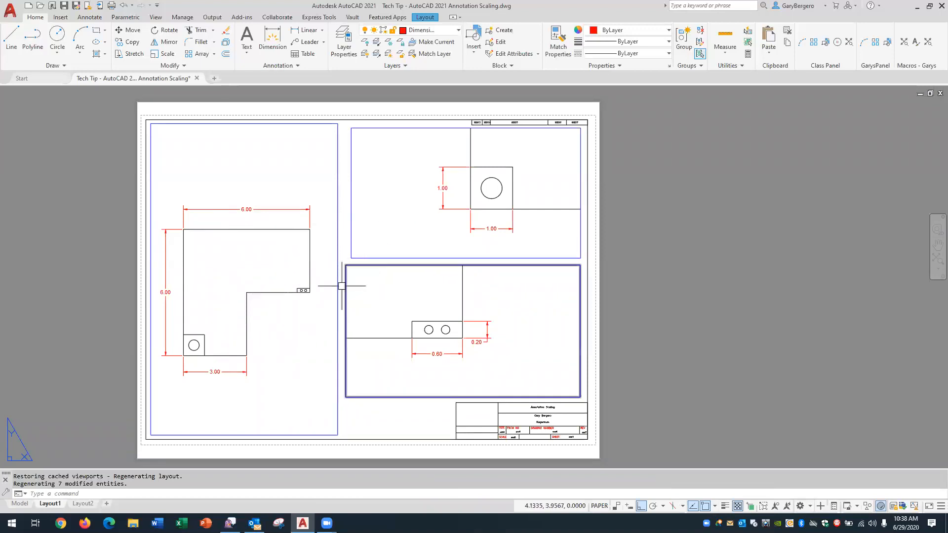
click(19, 503)
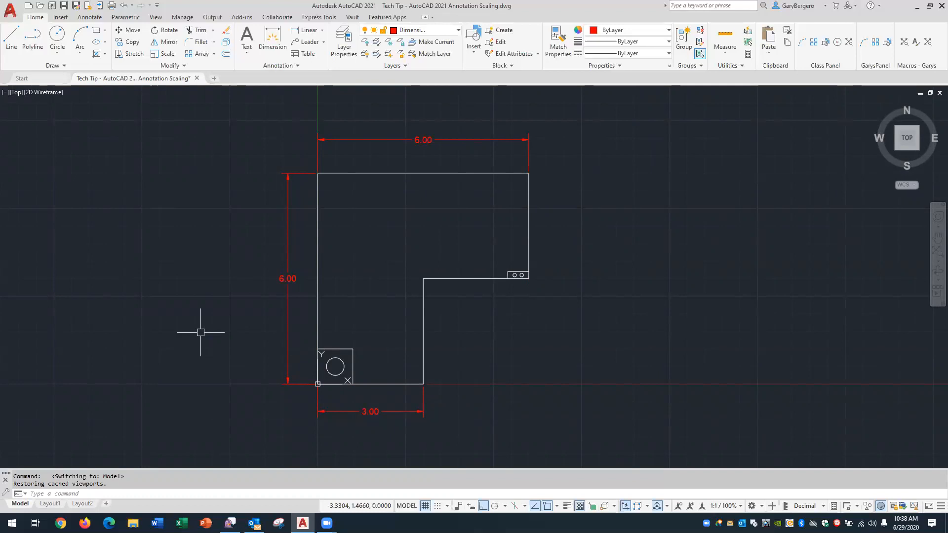
click(49, 503)
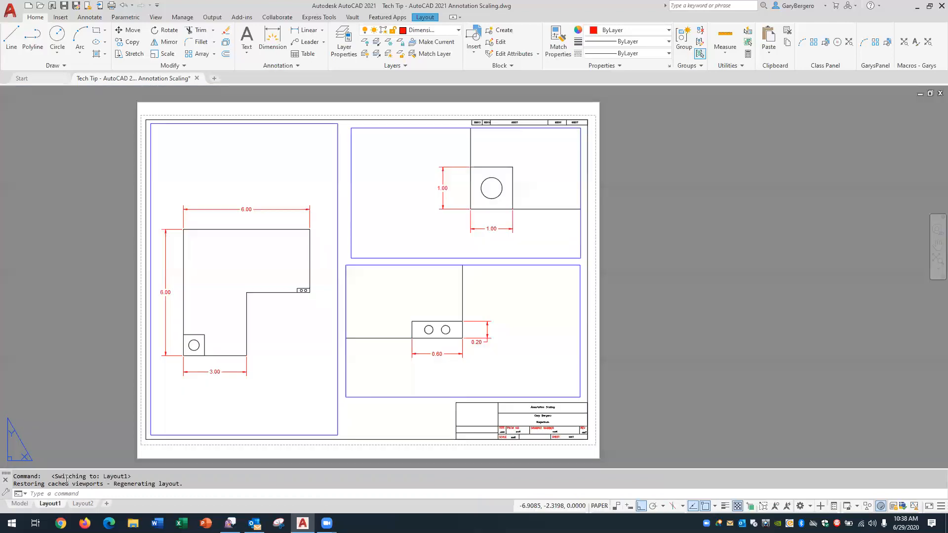
mouse_move(98, 276)
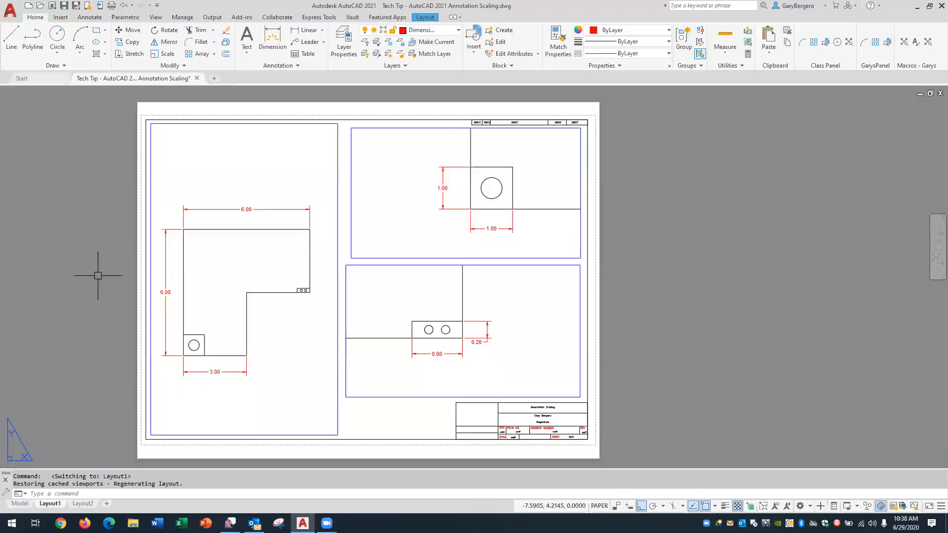